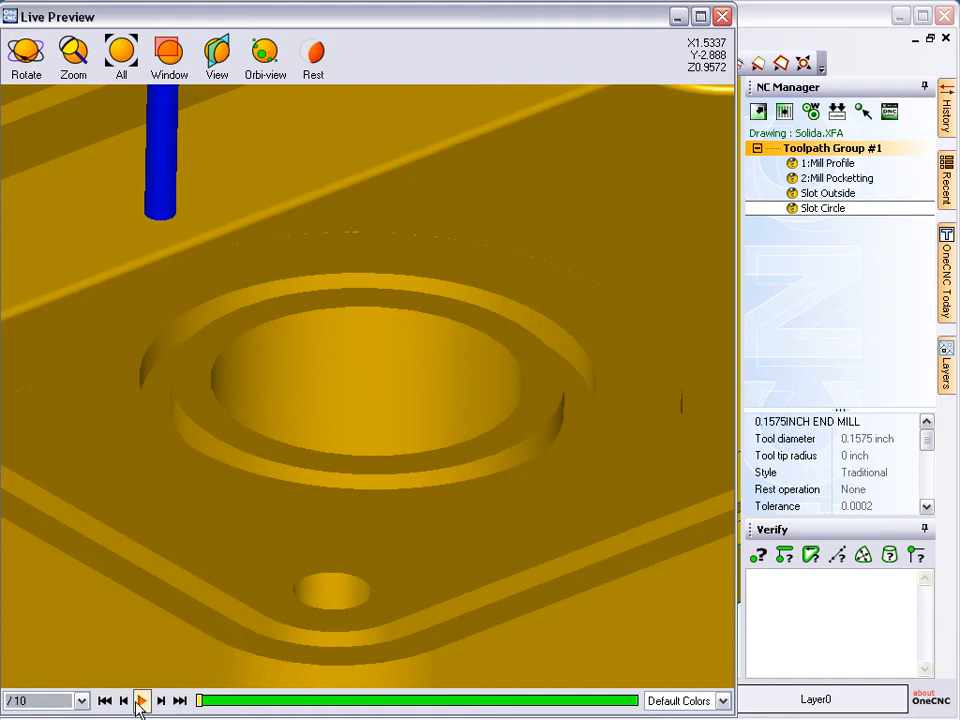
# Play the live machining simulation of the part through to completion
pyautogui.click(141, 700)
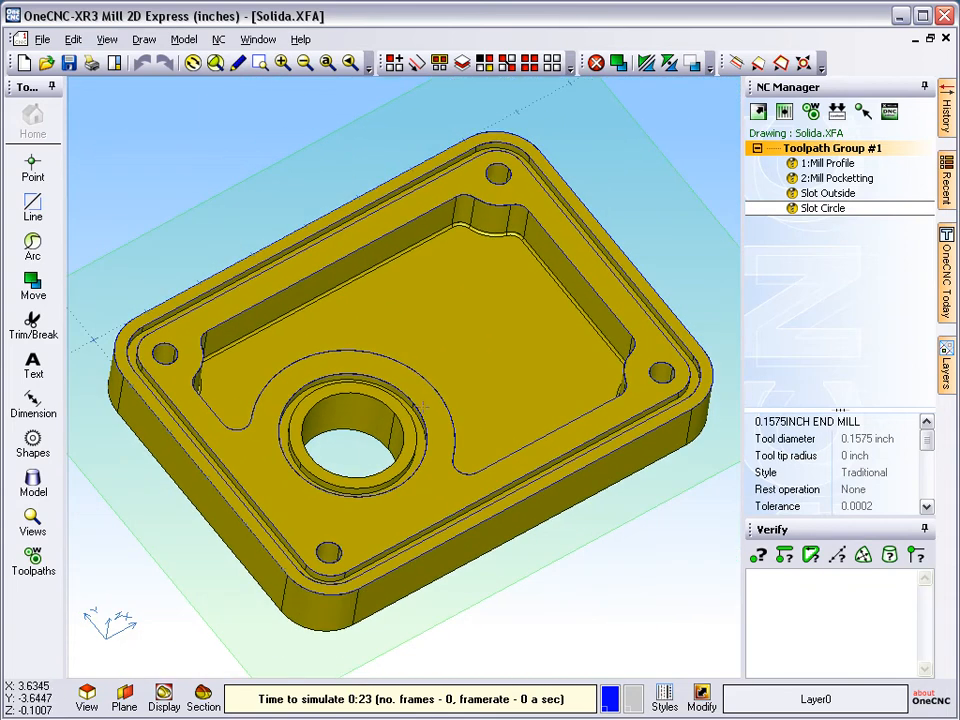
pyautogui.moveTo(810, 111)
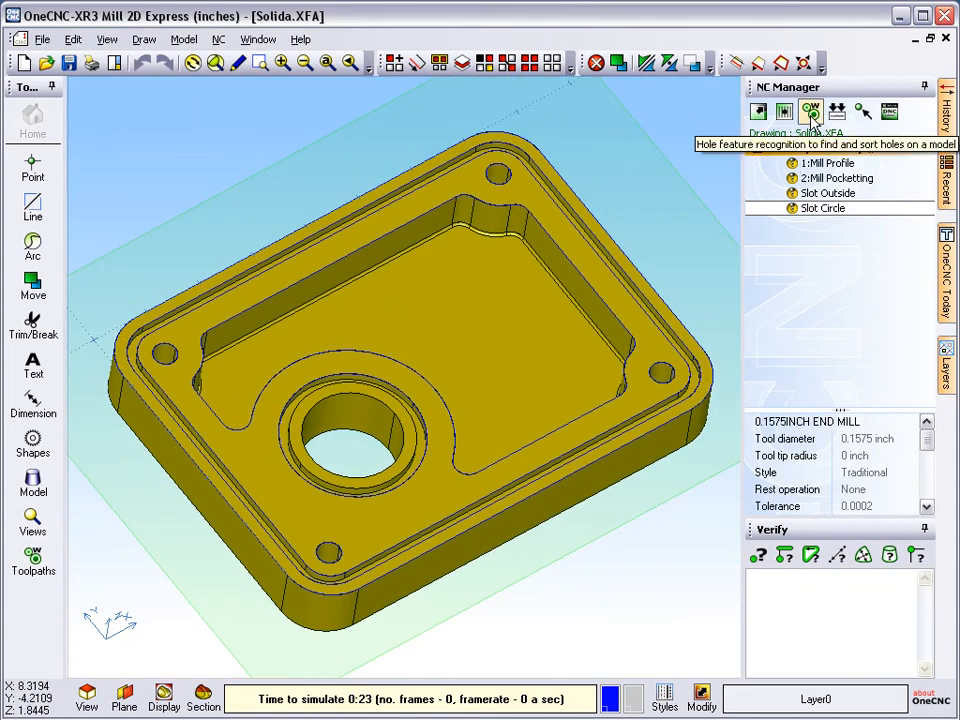
pyautogui.moveTo(812, 120)
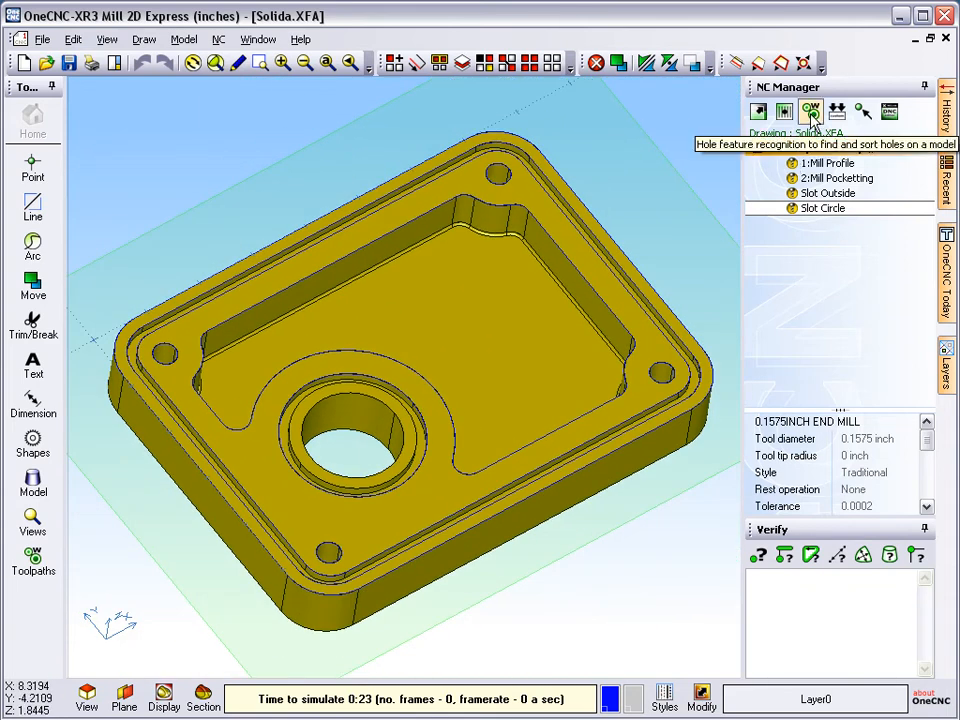
# Run hole feature recognition, keep the four 0.3937 inch bolt holes and proceed to their settings
pyautogui.click(810, 111)
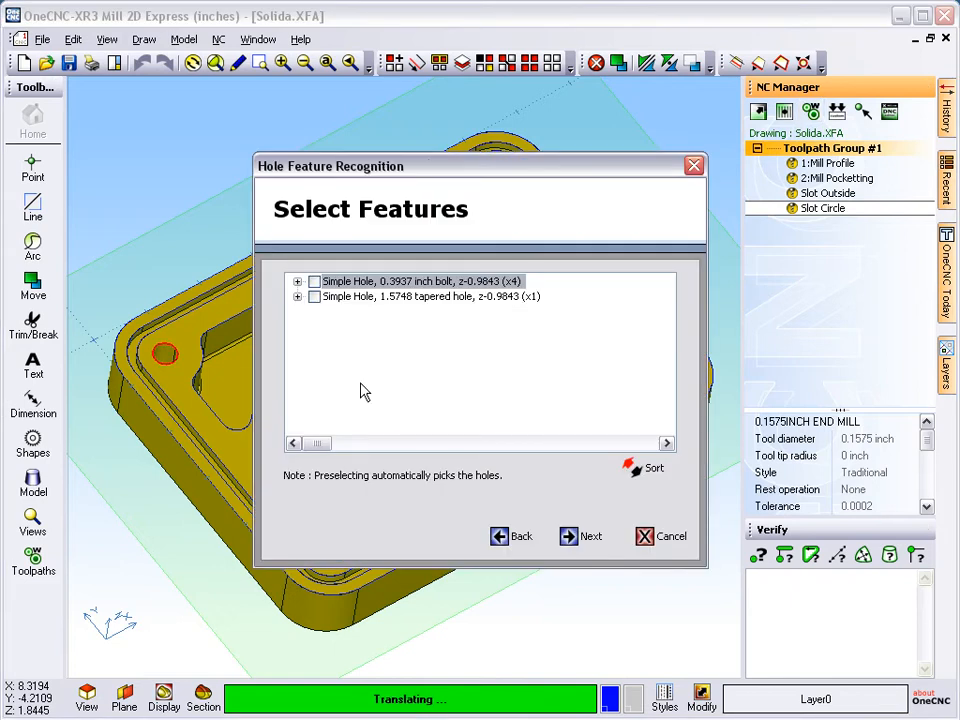
pyautogui.moveTo(330, 165); pyautogui.dragTo(645, 74)
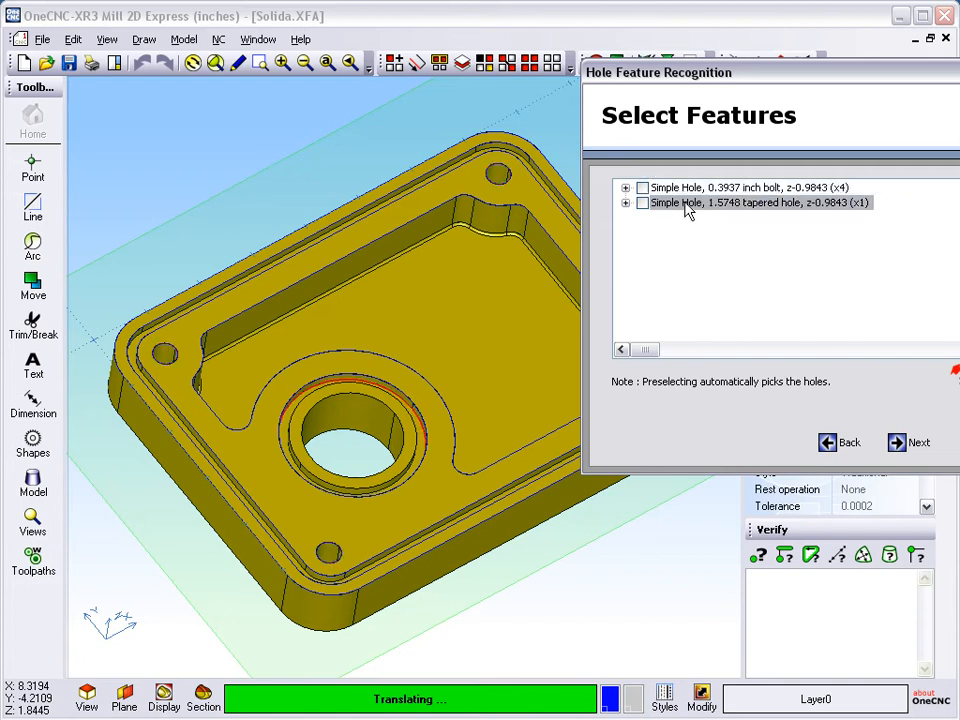
pyautogui.moveTo(303, 390)
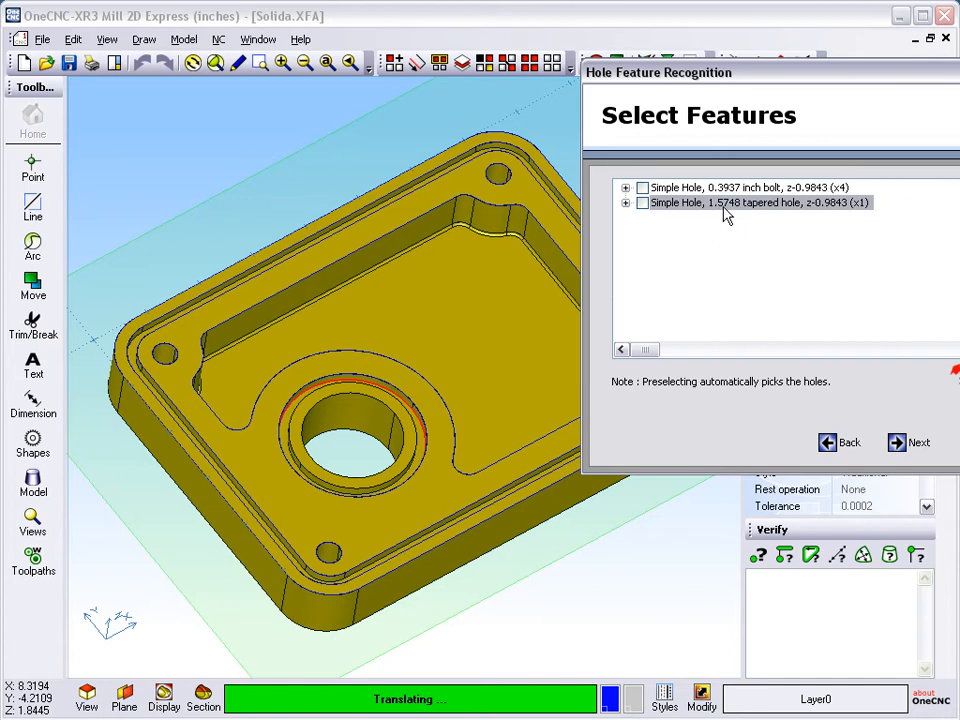
pyautogui.moveTo(160, 395)
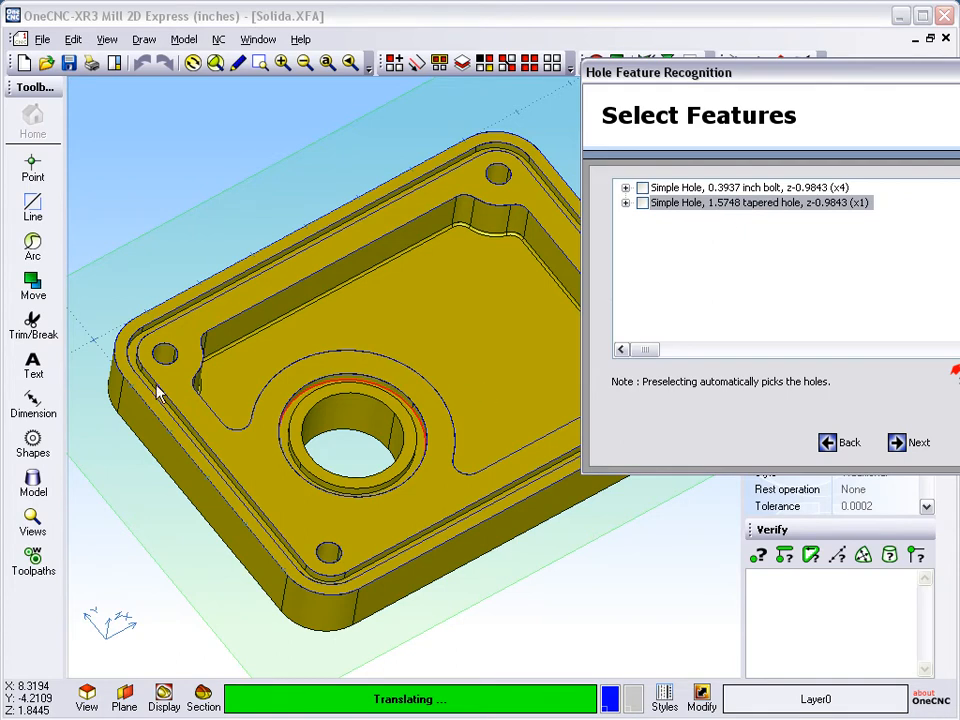
pyautogui.moveTo(640, 250)
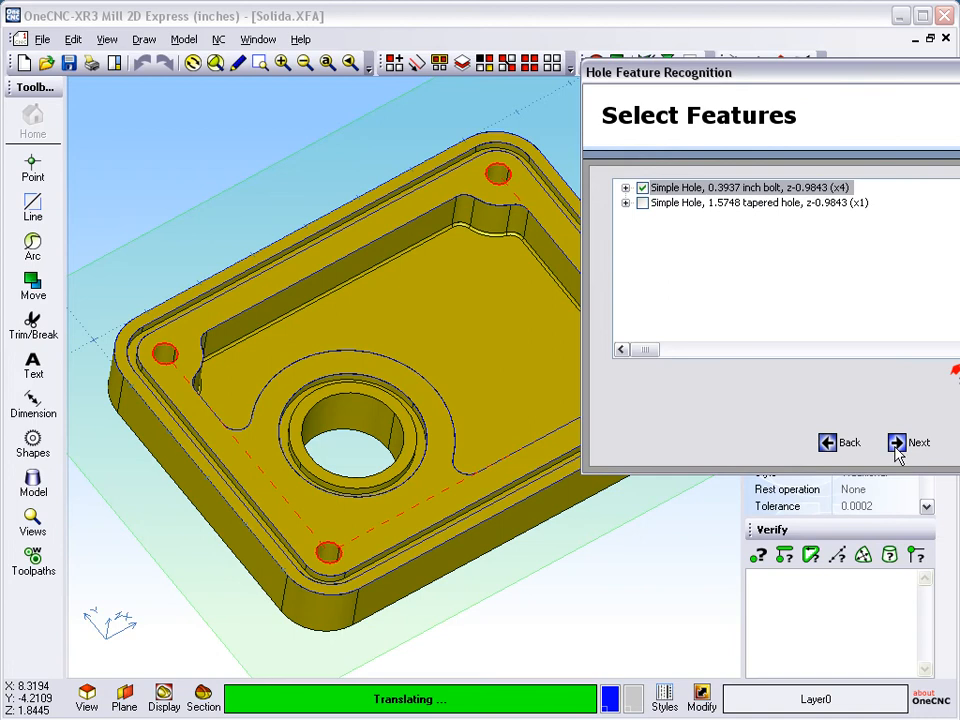
pyautogui.click(918, 442)
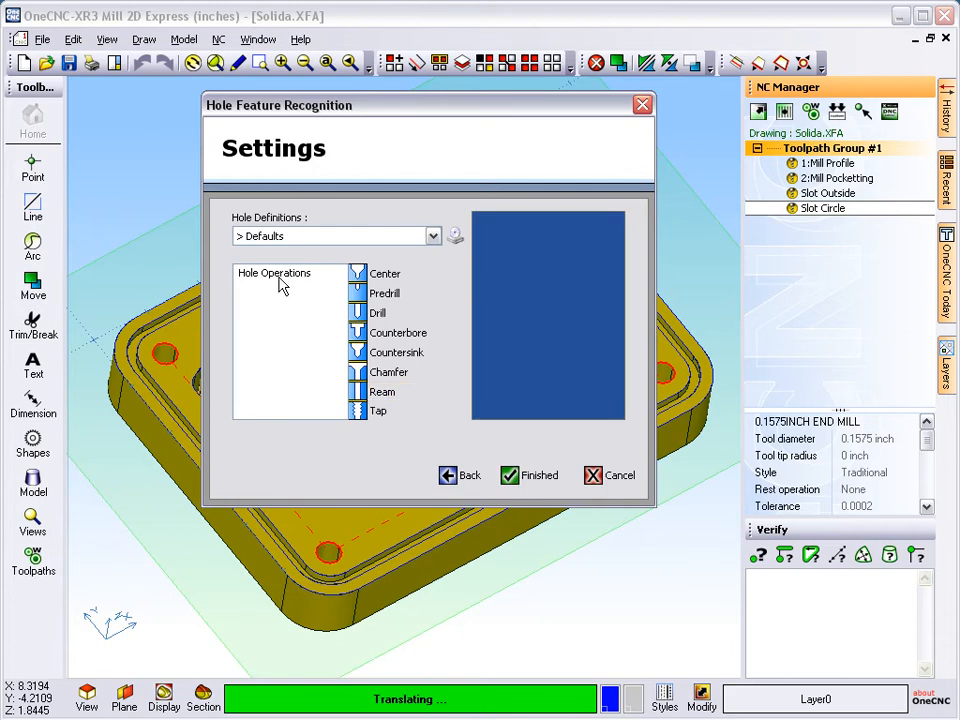
# Add a Drill operation under Hole Operations for the bolt holes
pyautogui.click(390, 312)
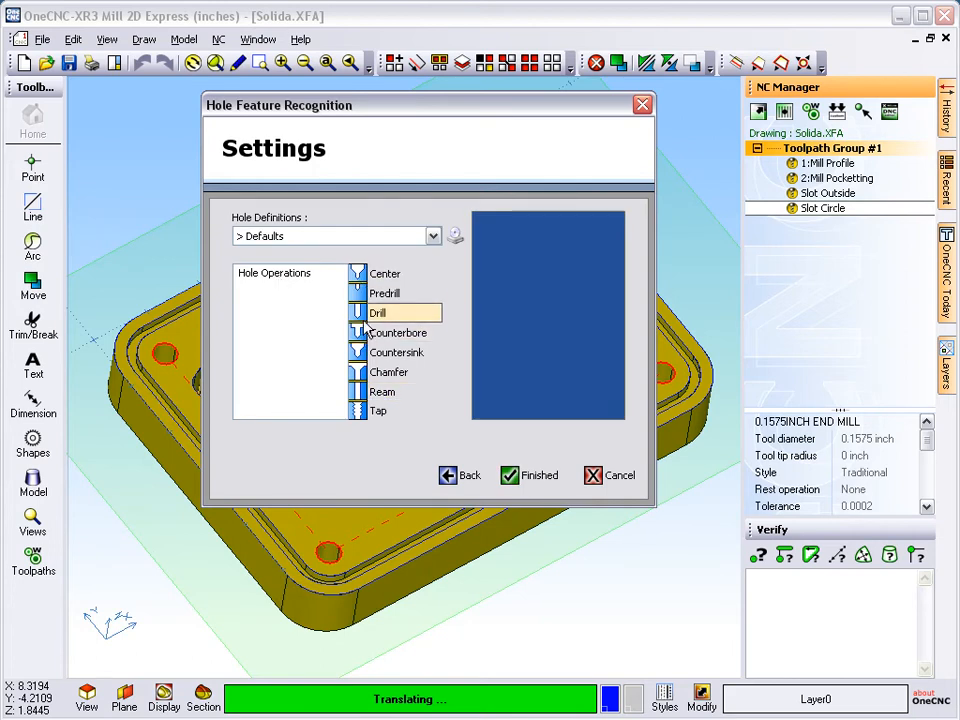
pyautogui.click(398, 332)
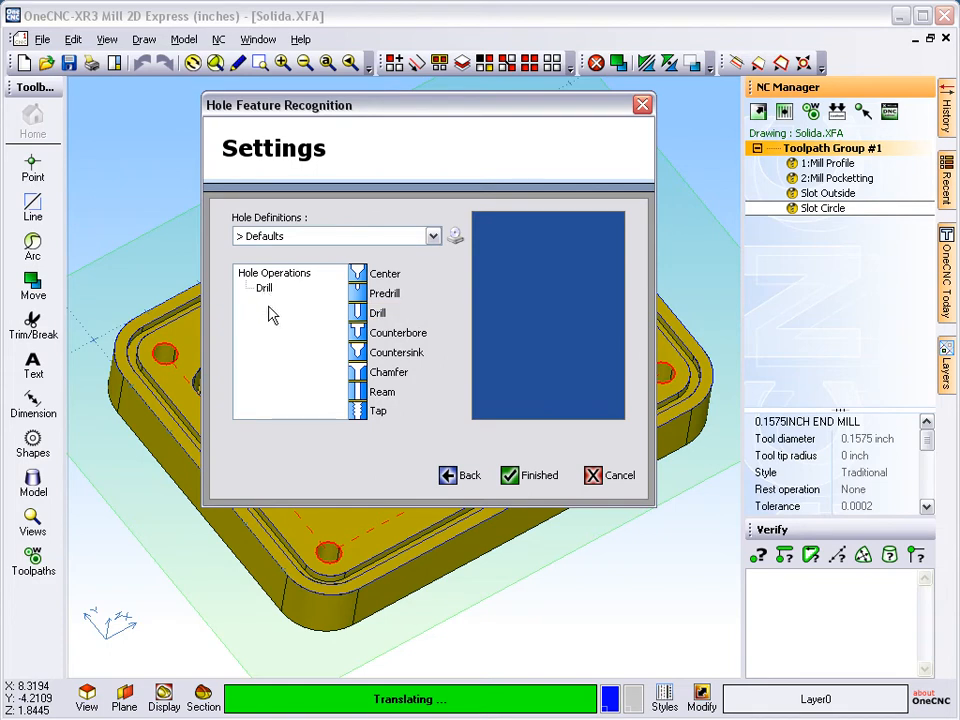
pyautogui.moveTo(260, 293)
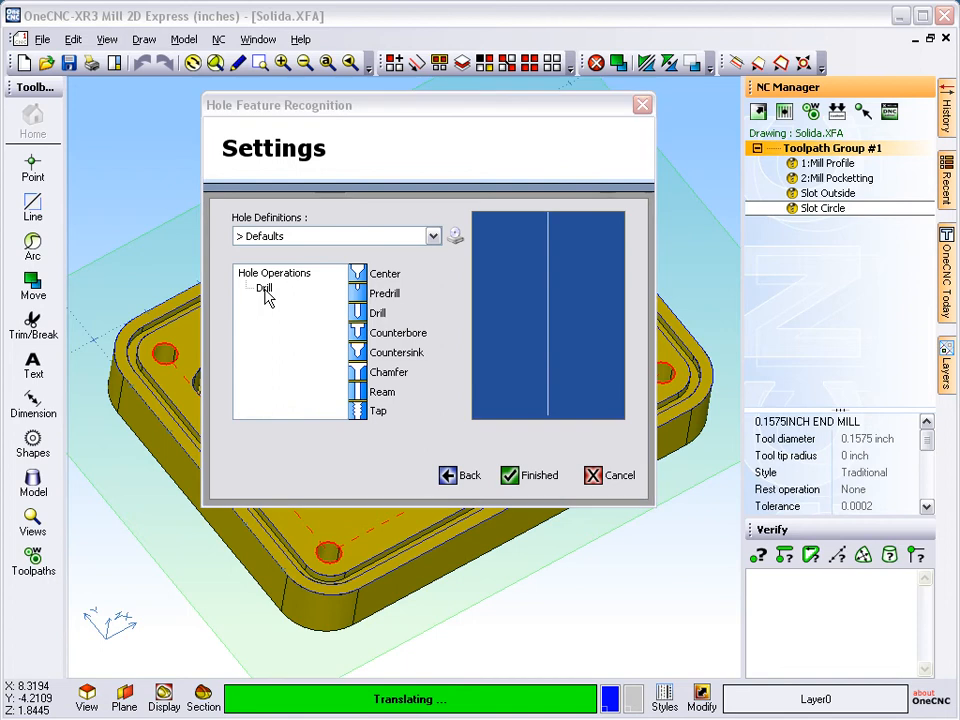
# Assign the 3/8 HSS drill to the drilling cycle and set its diameter to .3937 inch
pyautogui.click(528, 475)
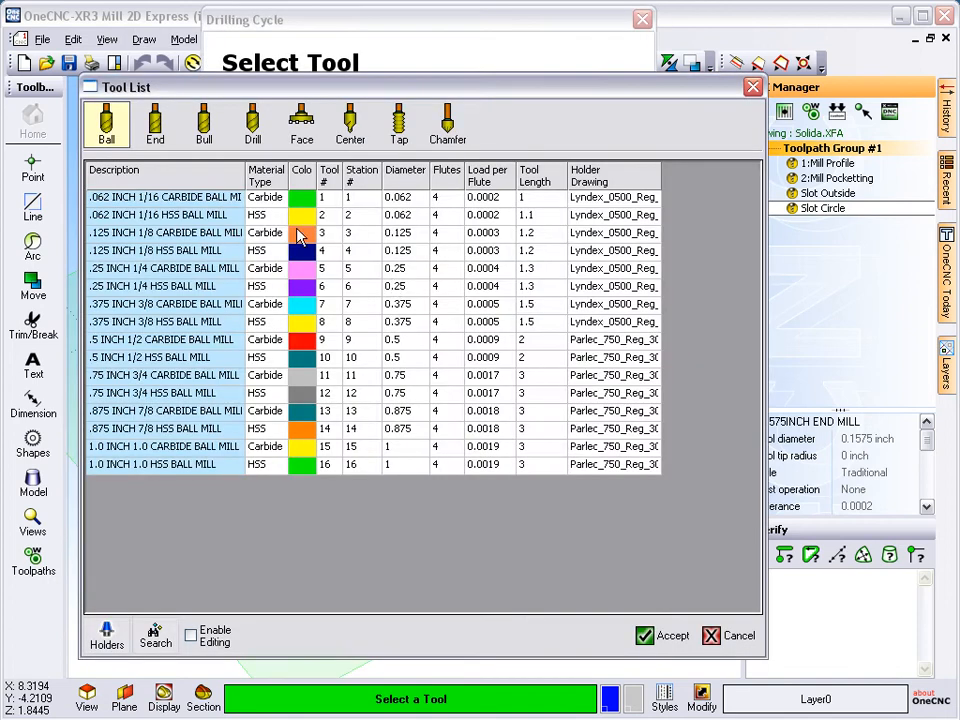
pyautogui.click(252, 123)
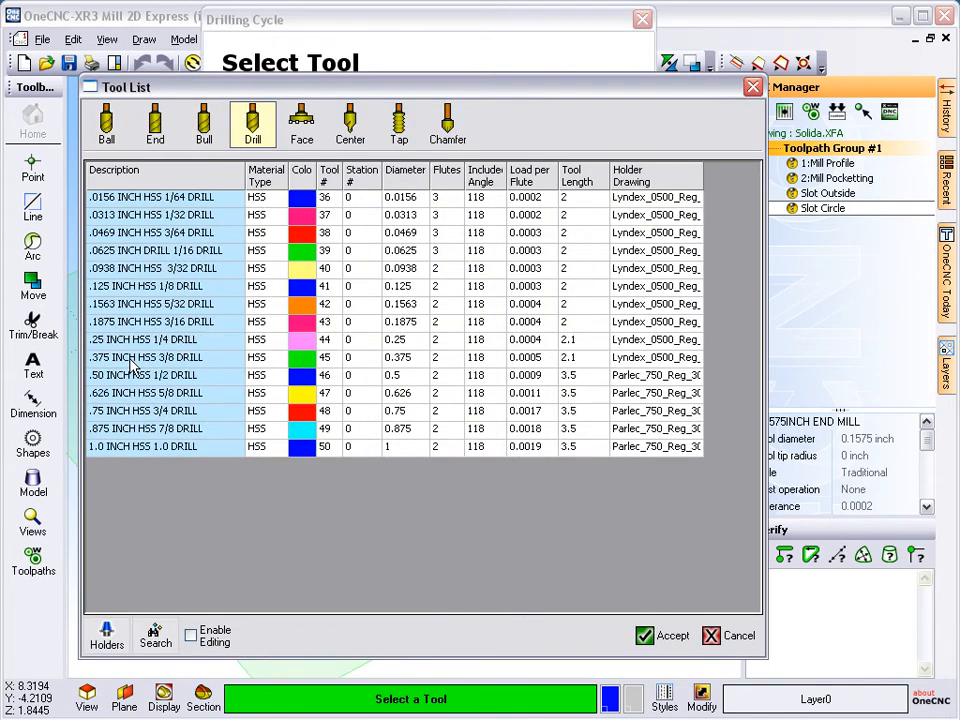
pyautogui.click(150, 357)
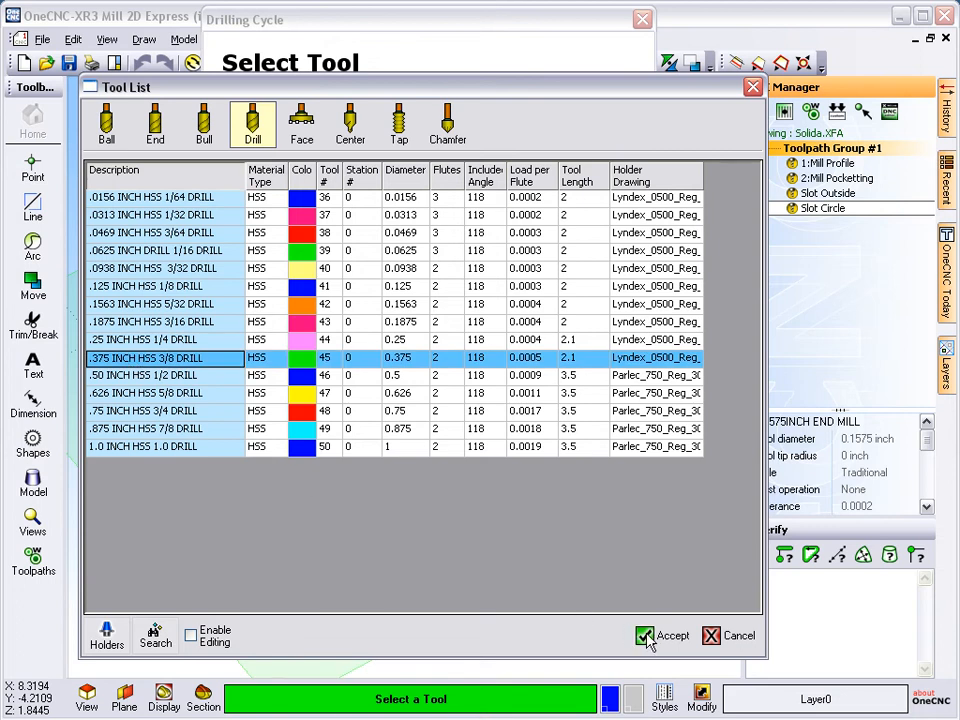
pyautogui.click(662, 635)
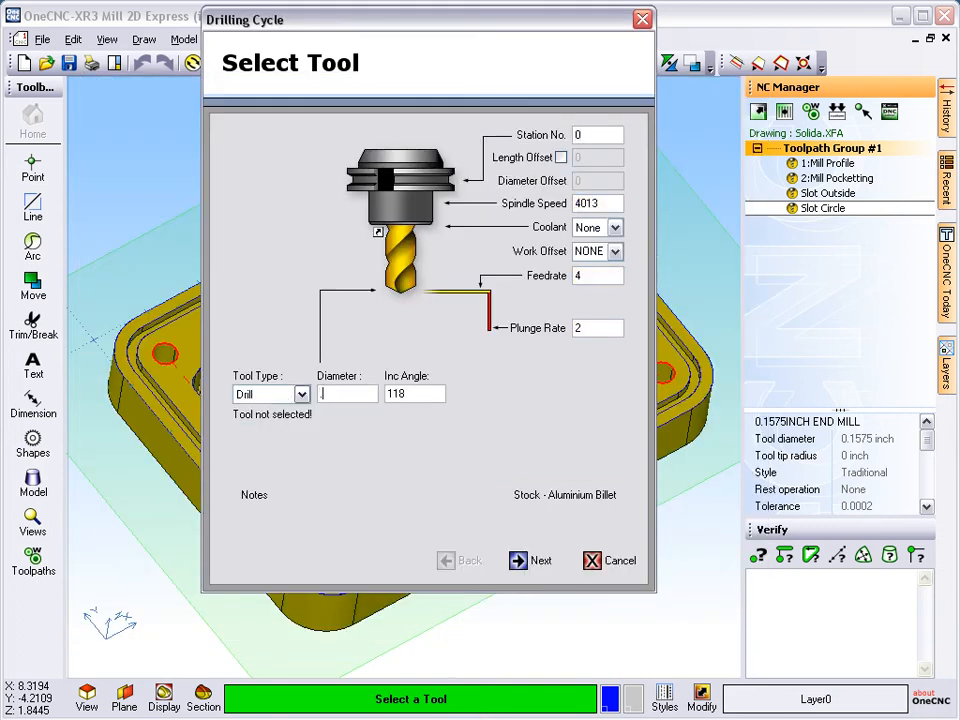
pyautogui.write('.3937')
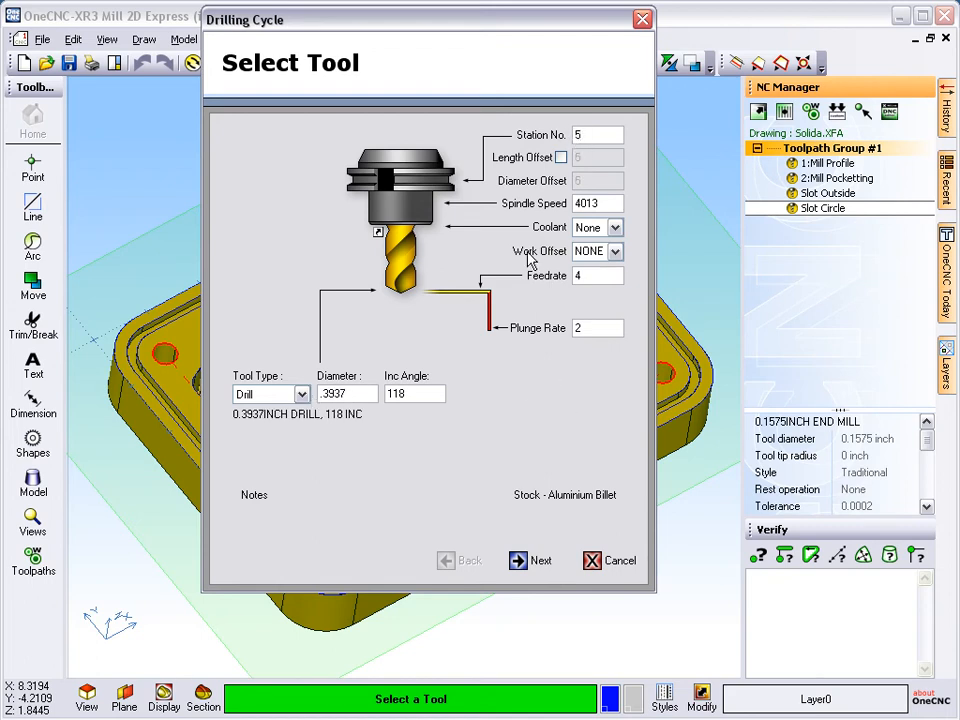
# Set the hole depth to -1 and the hole style to Machine Cycle
pyautogui.click(530, 560)
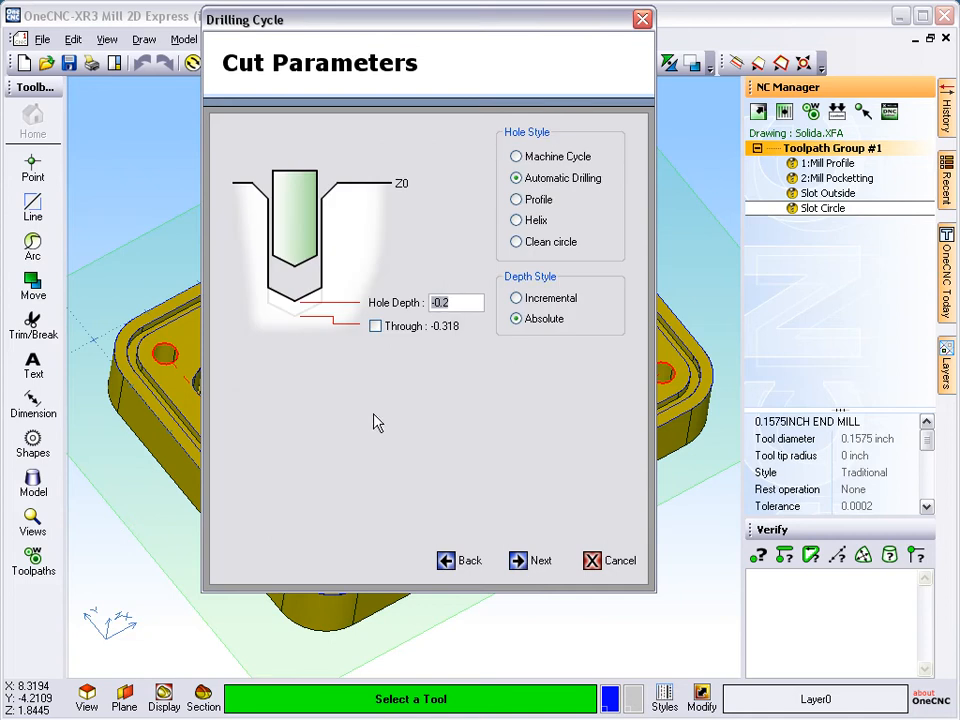
pyautogui.click(455, 302)
pyautogui.write('-1')
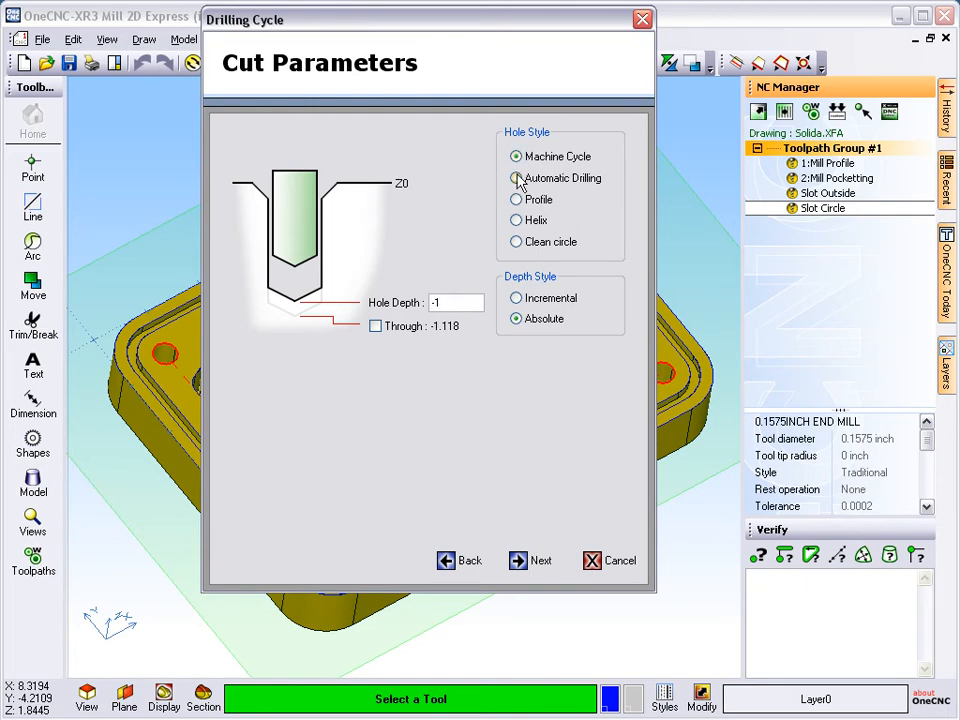
pyautogui.click(516, 156)
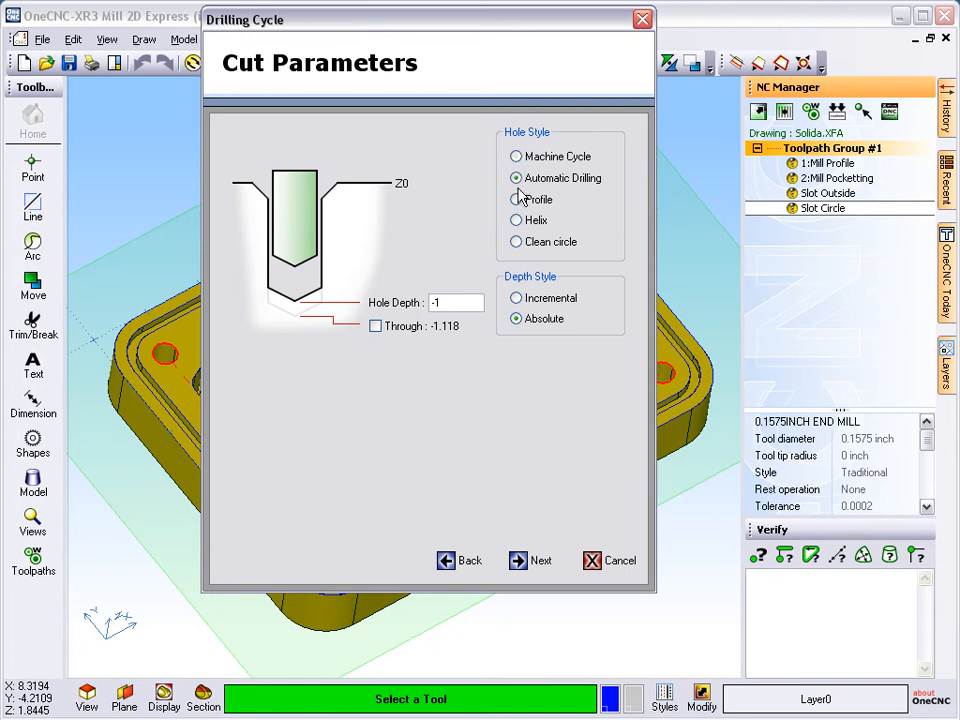
pyautogui.click(516, 156)
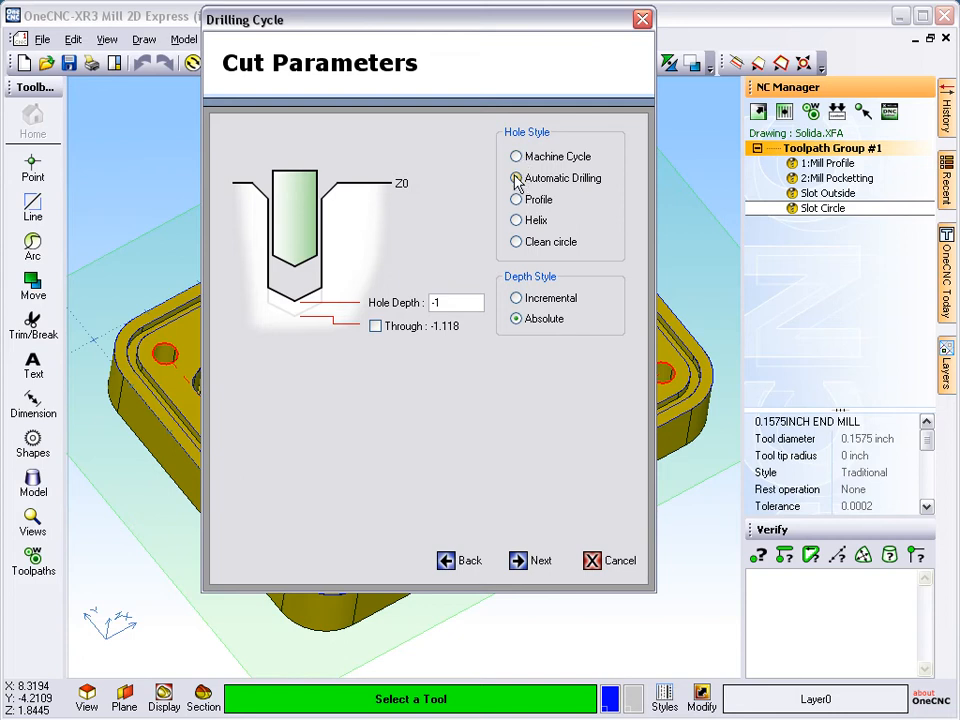
pyautogui.click(516, 156)
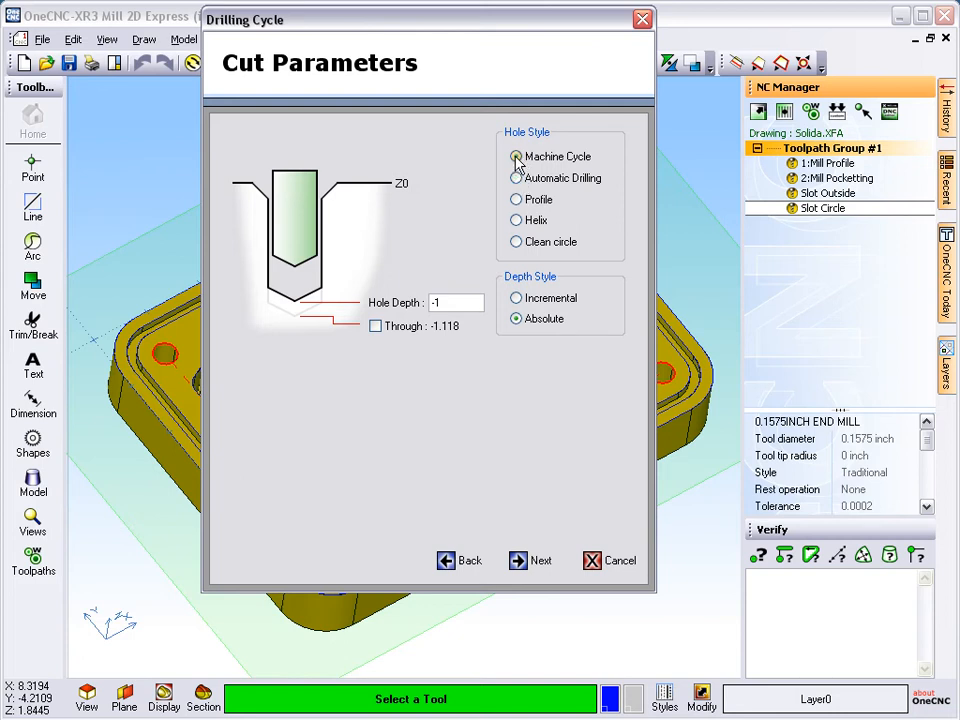
pyautogui.click(516, 156)
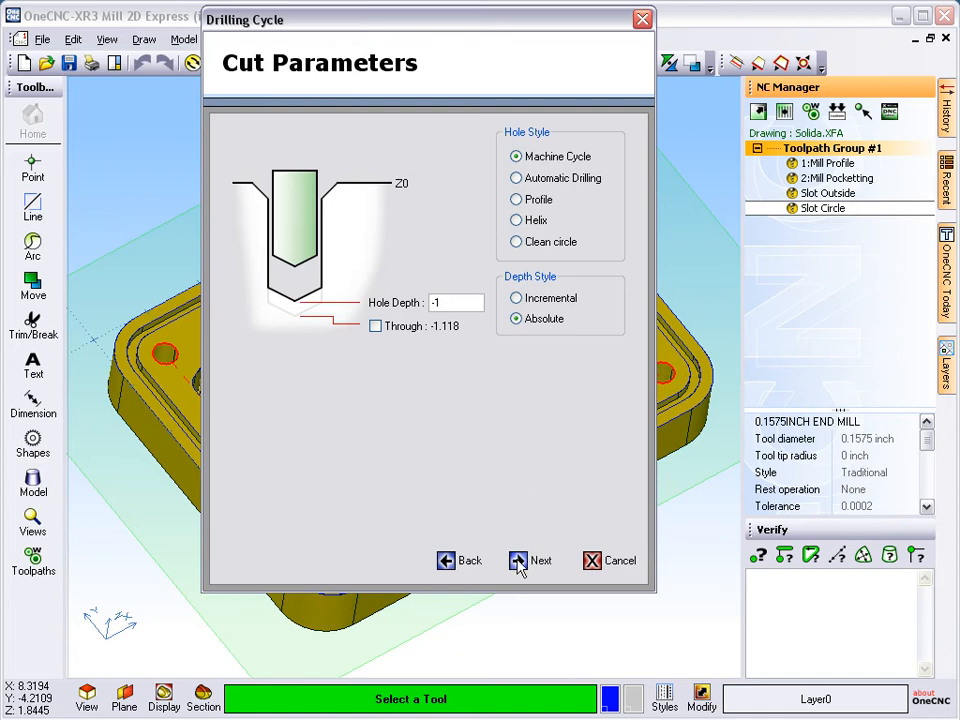
# Choose the G83 deep hole drilling cycle with a .2 peck and finish the hole operation
pyautogui.click(531, 560)
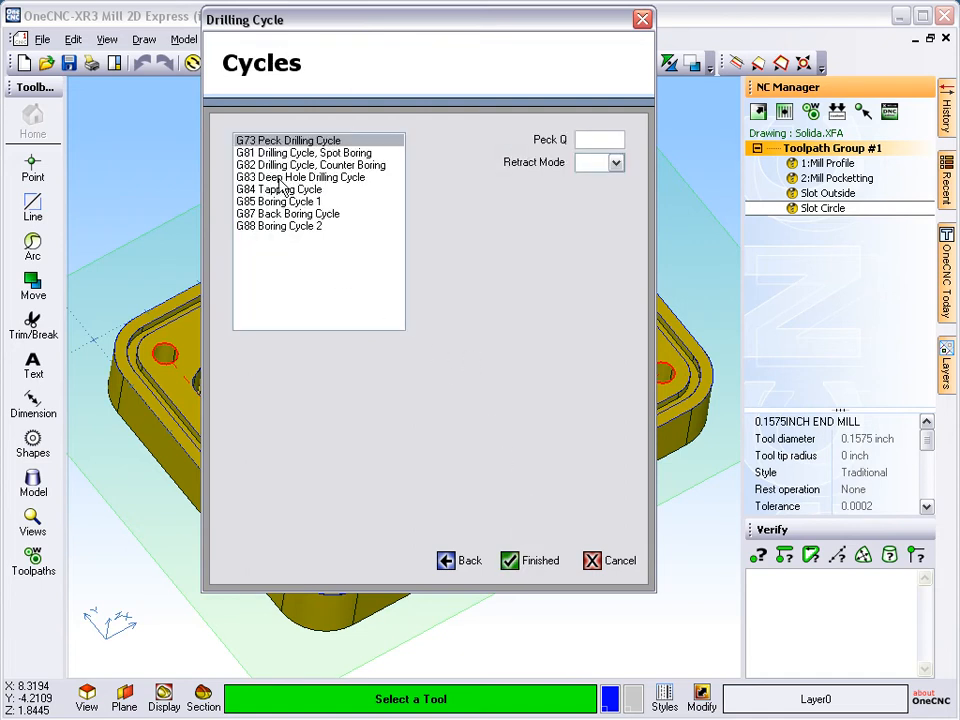
pyautogui.click(300, 177)
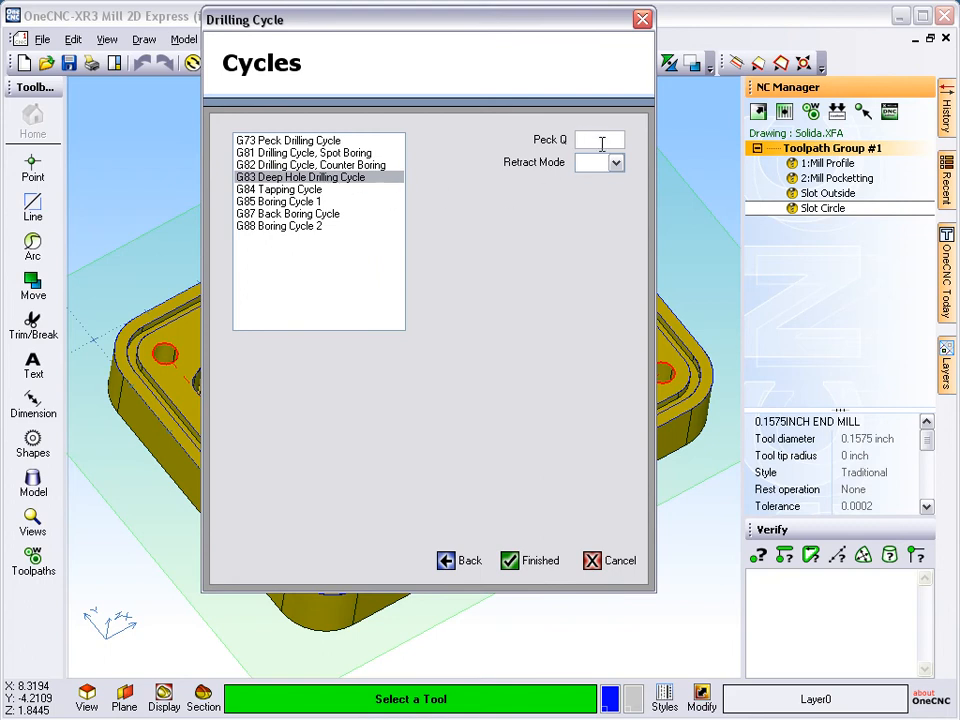
pyautogui.write('.2')
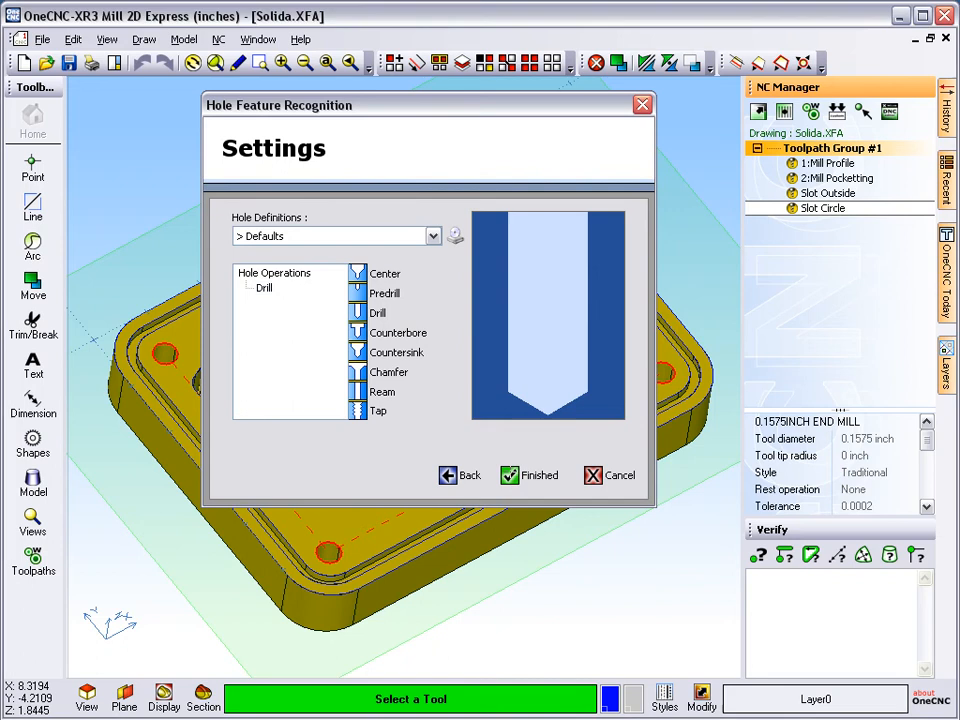
pyautogui.click(529, 475)
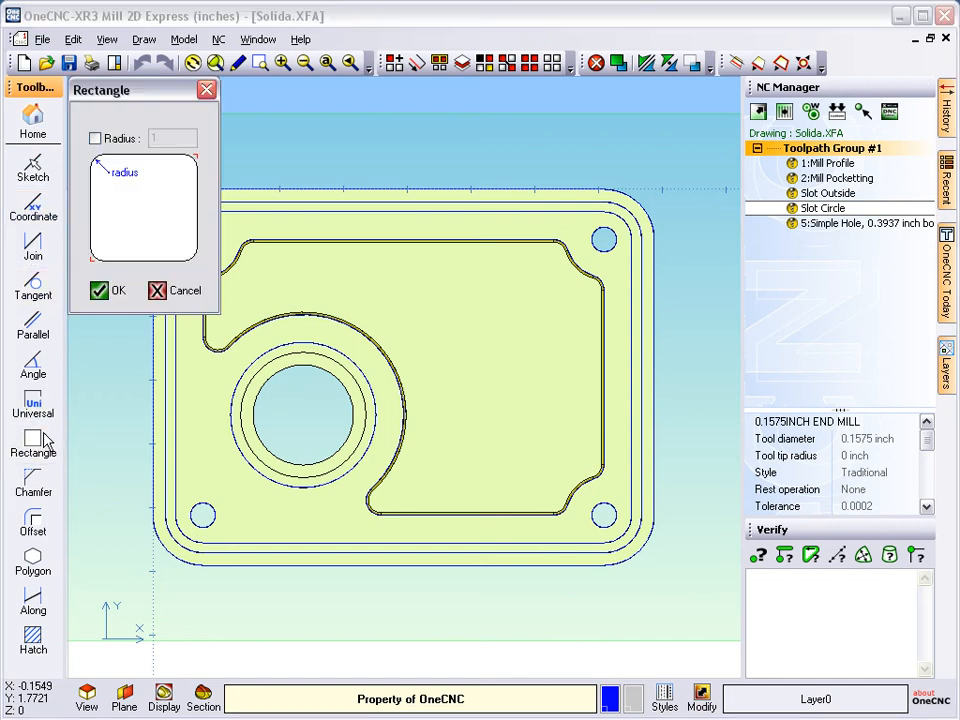
# Draw a rectangle boundary enclosing the part outline
pyautogui.click(108, 290)
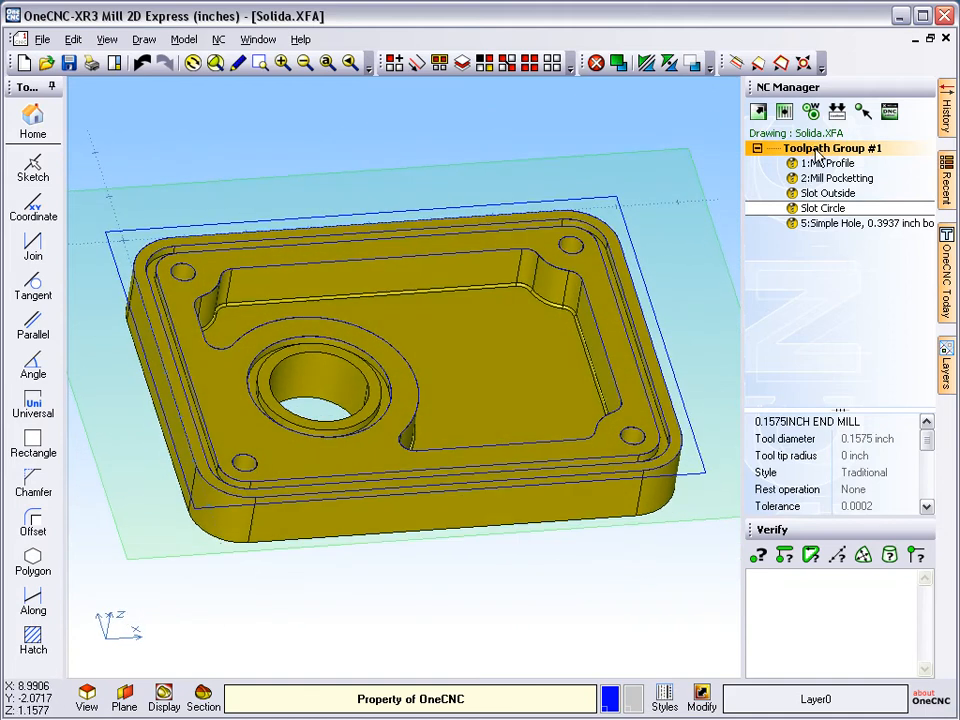
# Define the simulation stock from the picked boundary, Z 0 to -1, with Automatic Offset off
pyautogui.rightClick(833, 147)
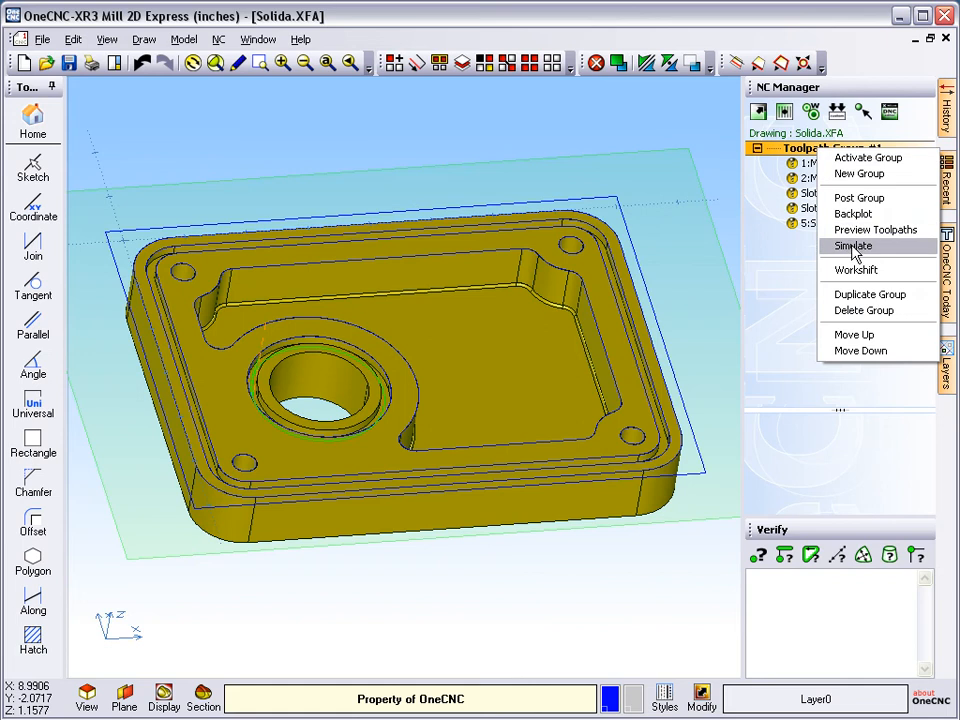
pyautogui.click(854, 246)
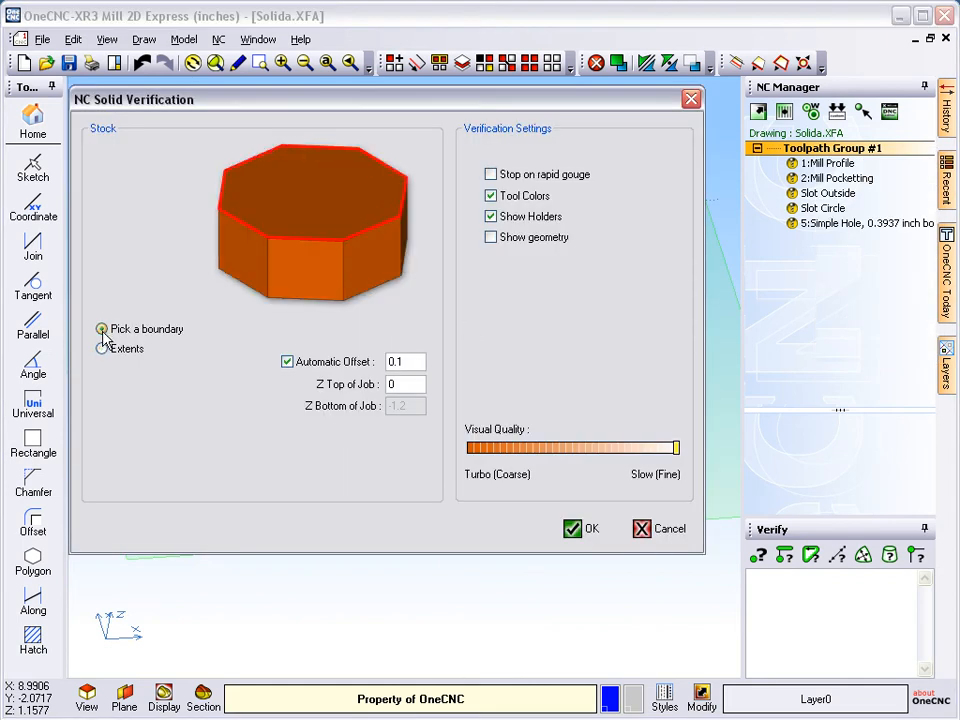
pyautogui.click(101, 328)
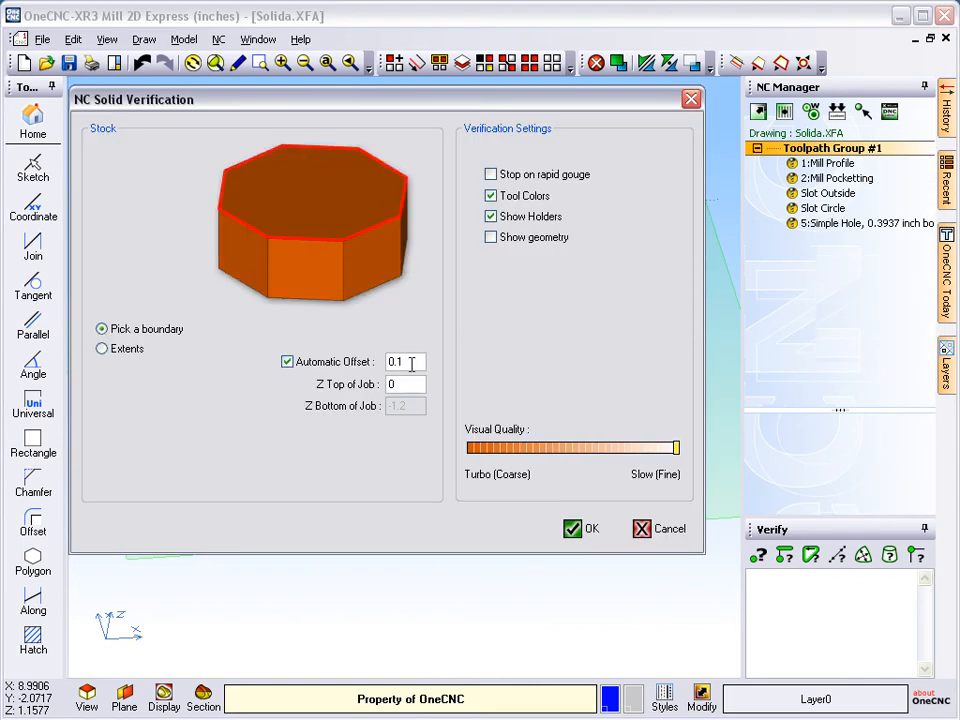
pyautogui.click(287, 361)
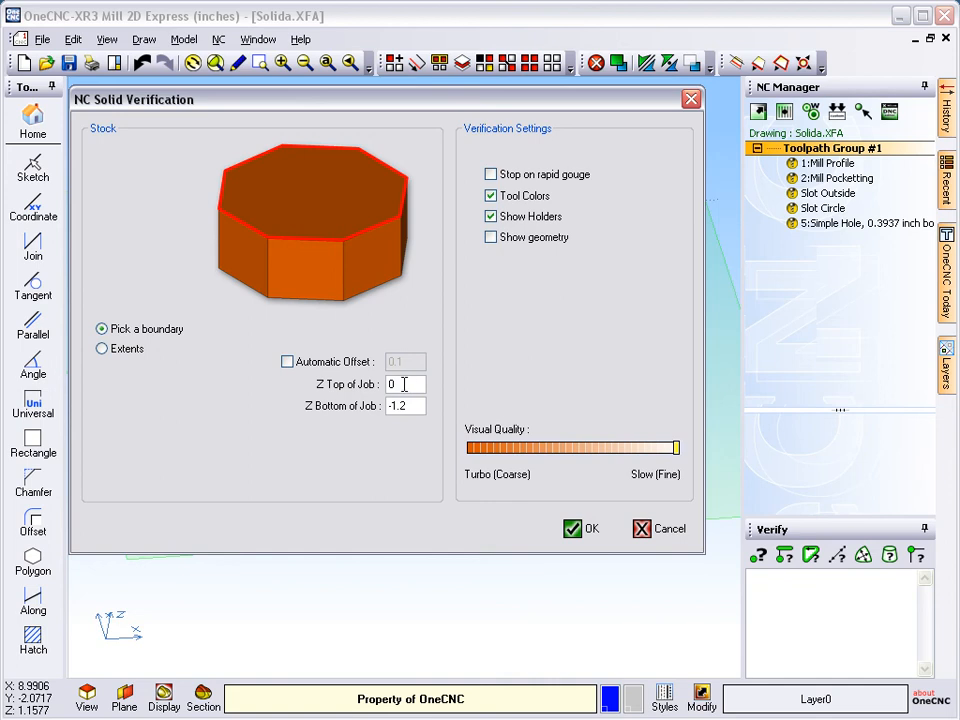
pyautogui.click(405, 405)
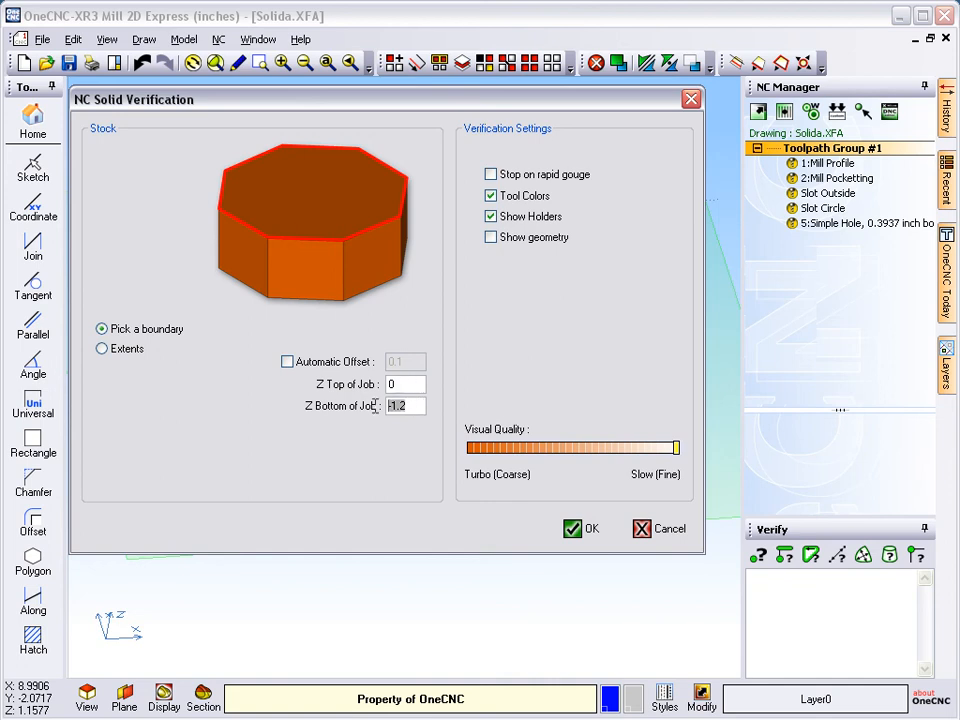
pyautogui.write('-1')
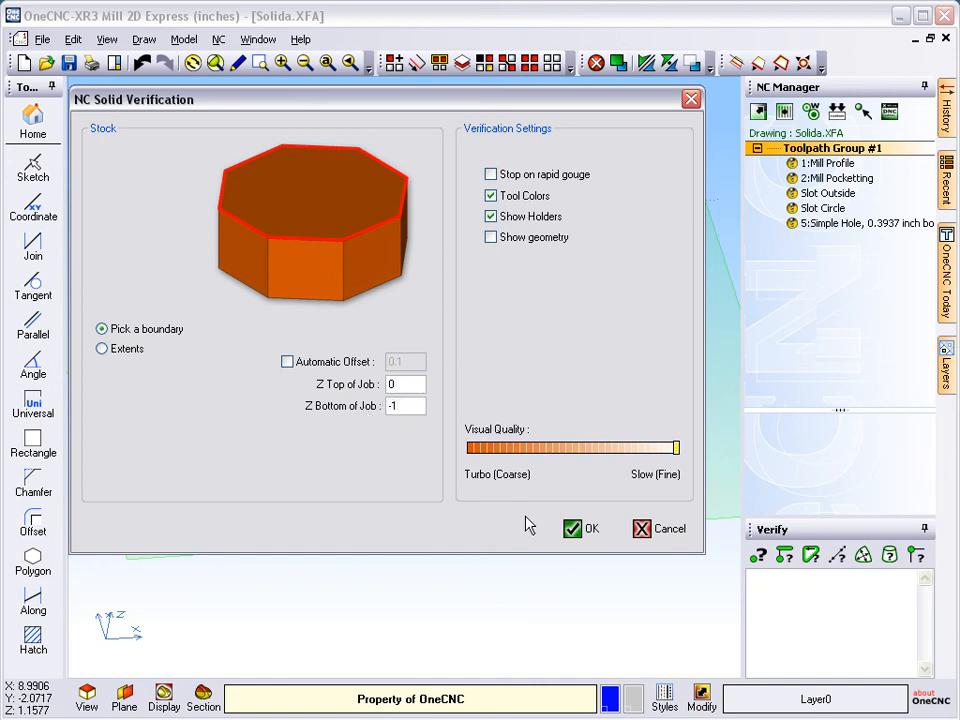
pyautogui.click(572, 528)
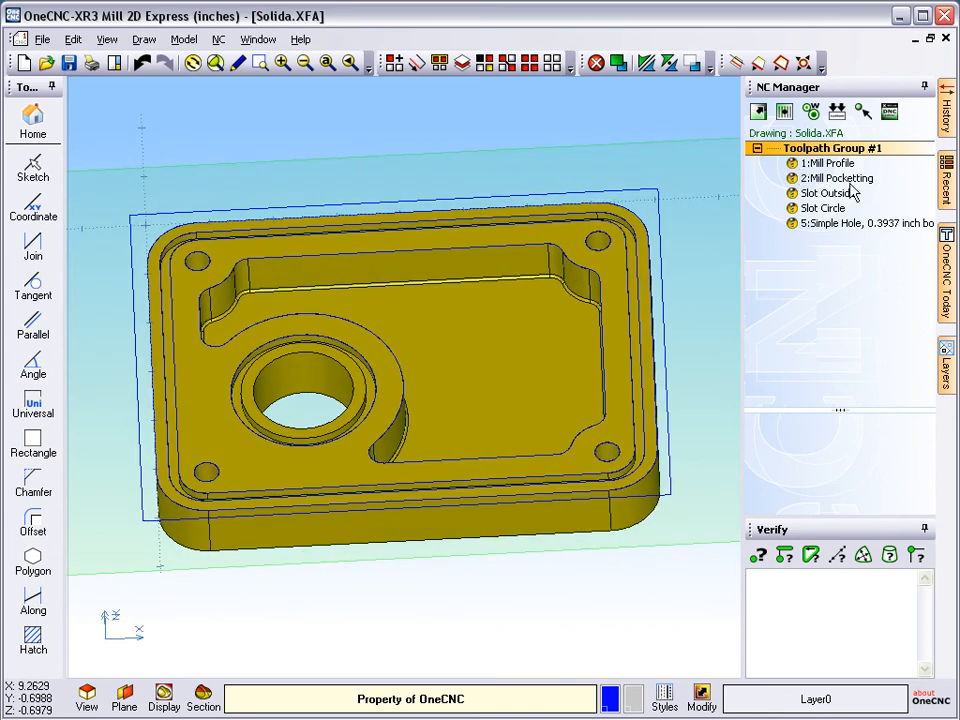
# Step through the Mill Pocketing wizard unchanged and regenerate its toolpath with the 0.375 inch end mill
pyautogui.doubleClick(833, 178)
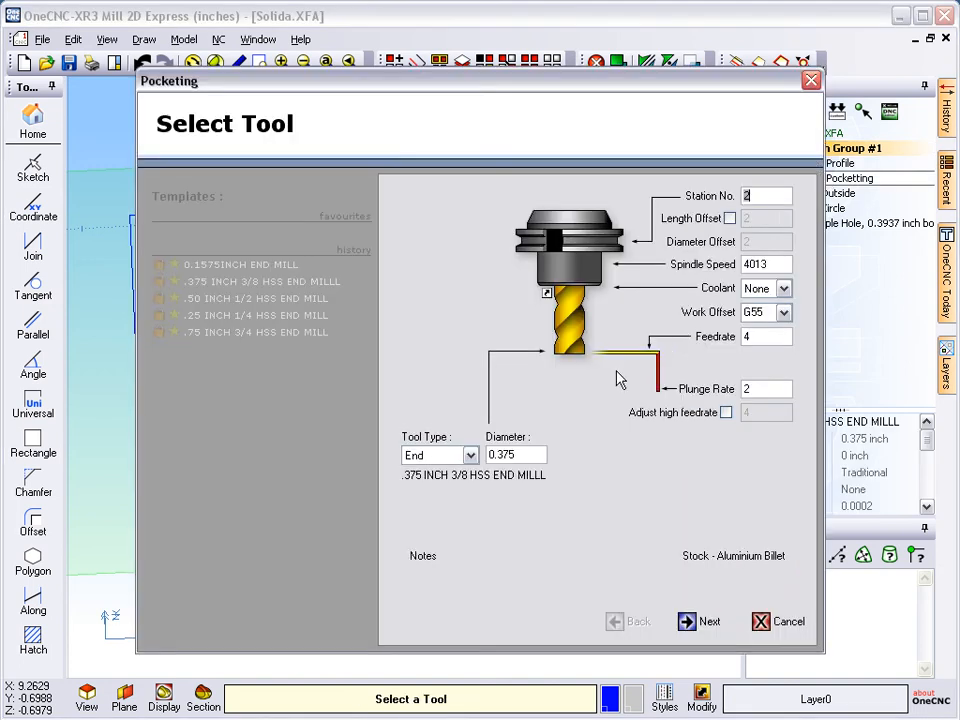
pyautogui.click(709, 621)
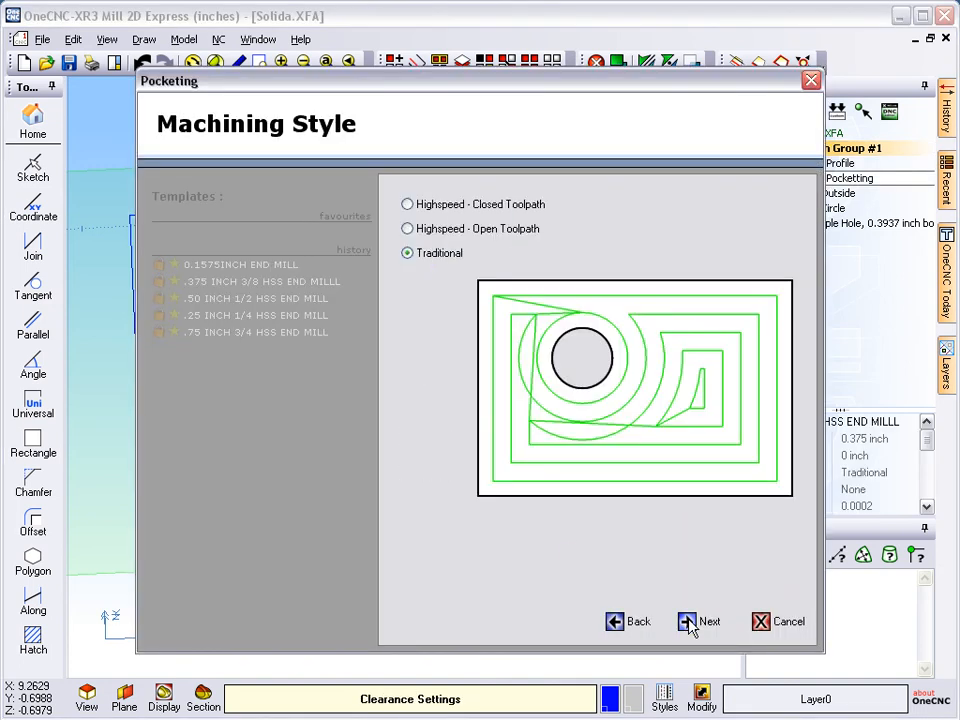
pyautogui.click(709, 621)
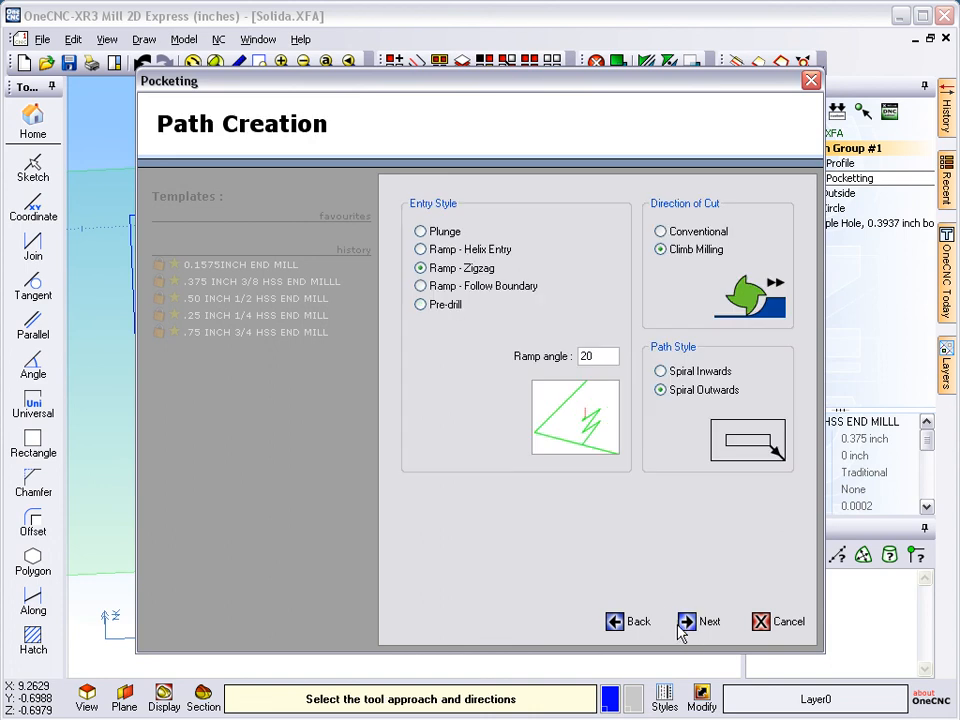
pyautogui.click(709, 621)
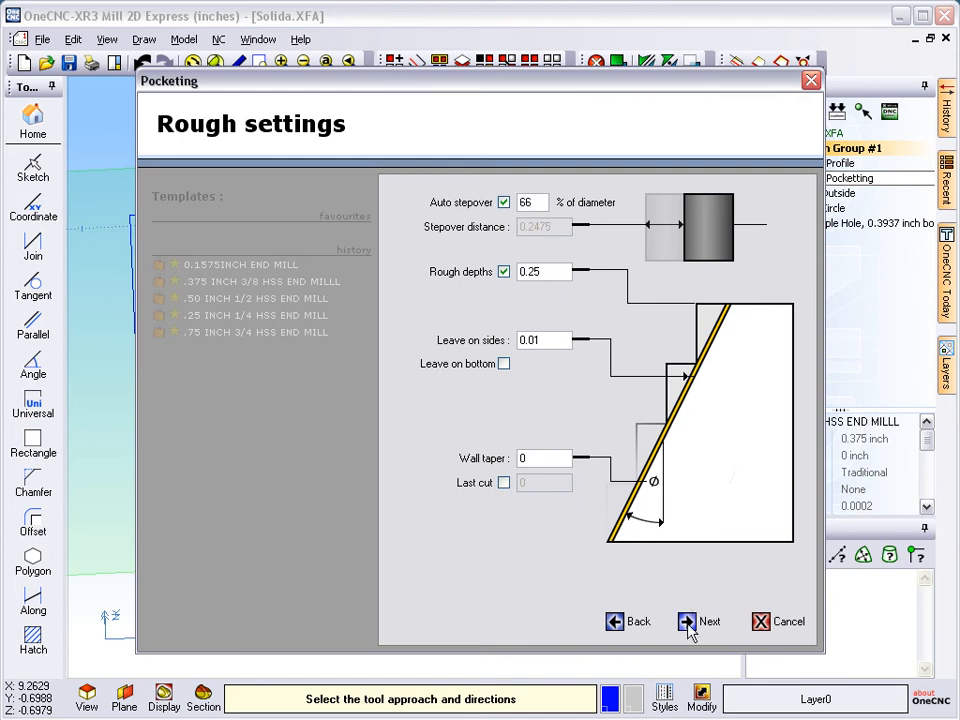
pyautogui.click(700, 621)
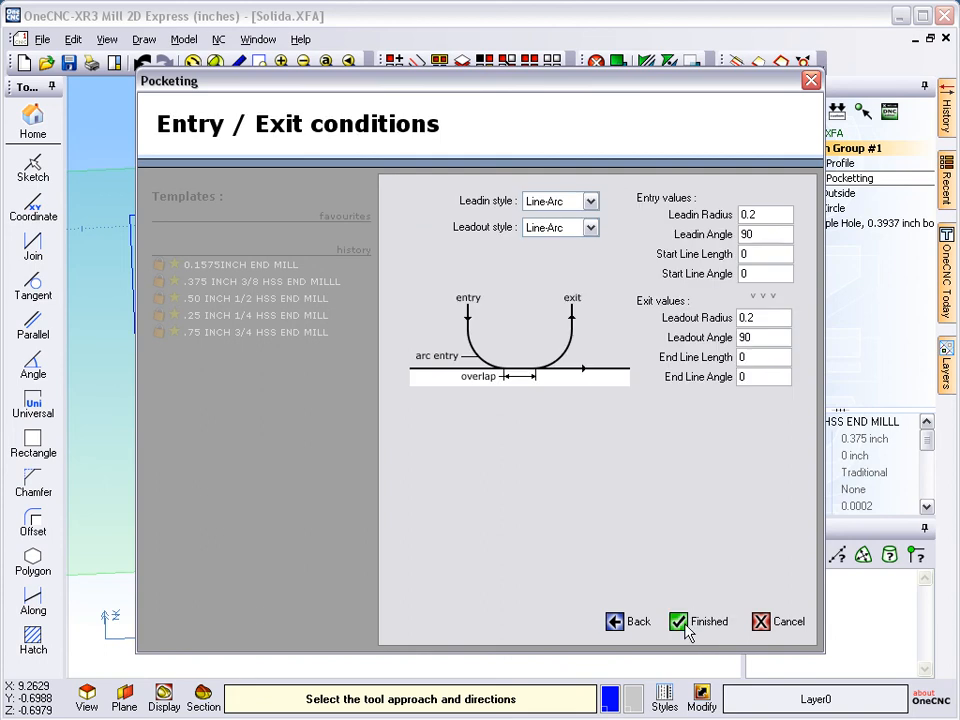
pyautogui.click(678, 621)
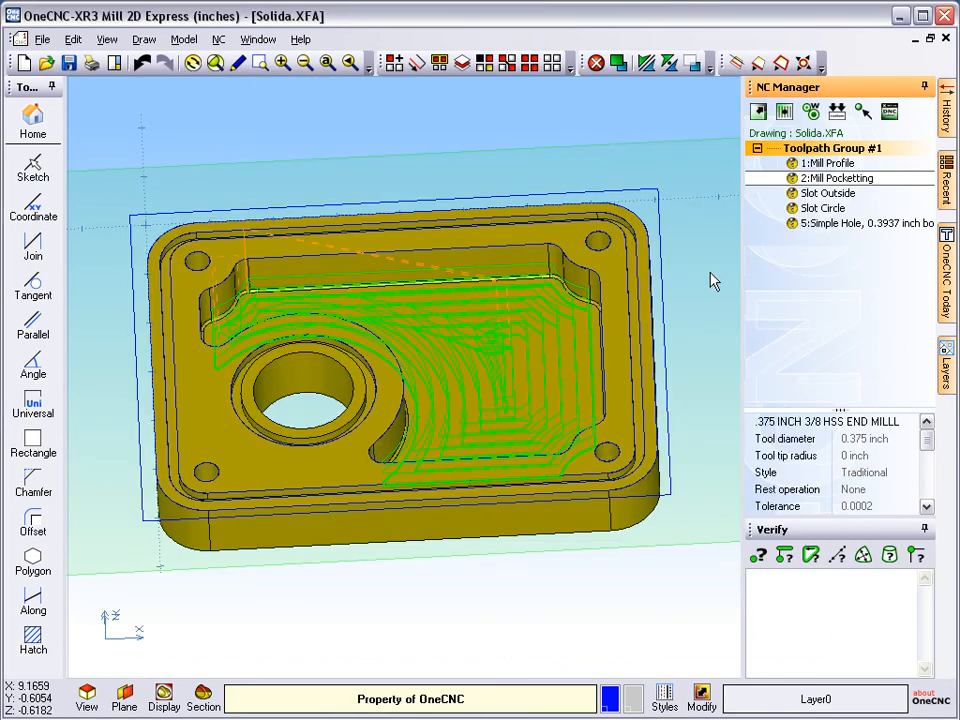
# Simulate the toolpath group until the stock shows the finished pocket, boss and corner holes
pyautogui.rightClick(833, 148)
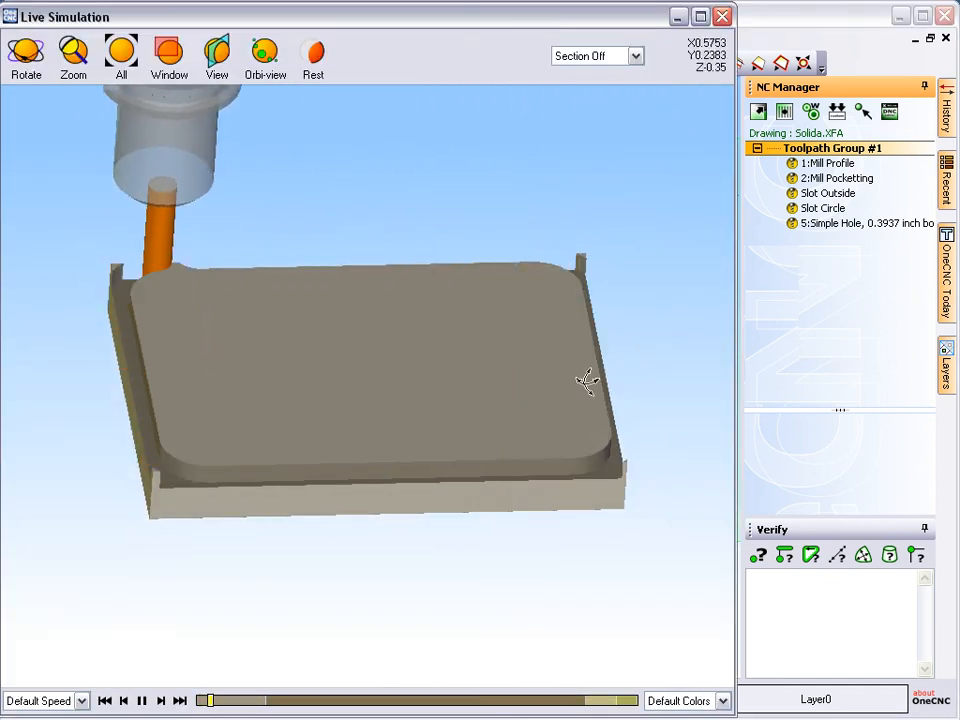
pyautogui.click(141, 700)
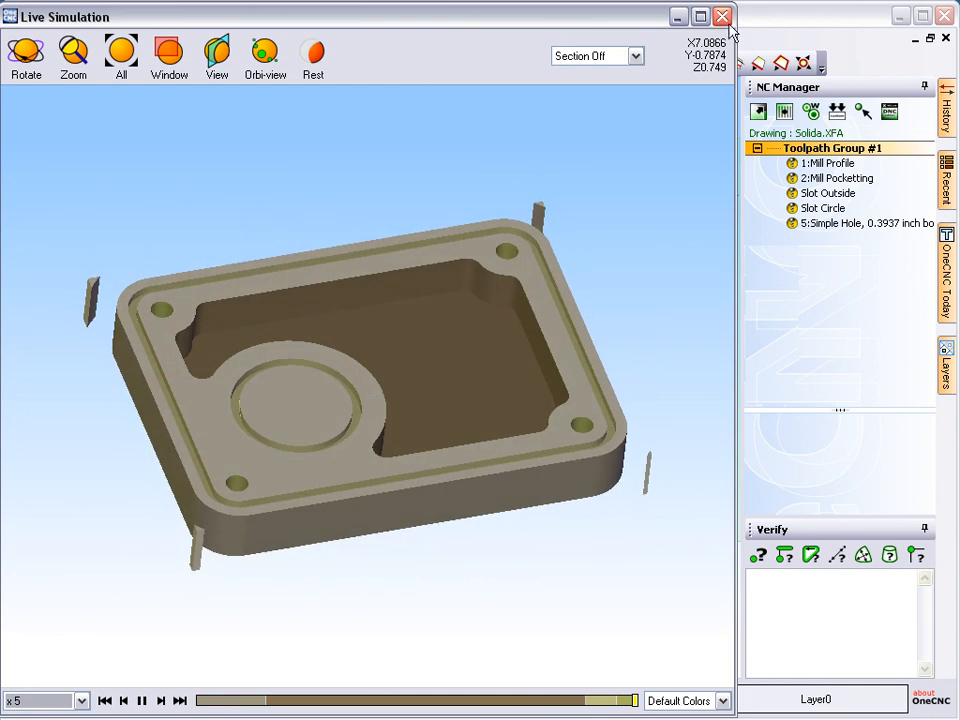
# Leave Live Simulation and select the Boss 6 post processor for the toolpath group
pyautogui.click(723, 16)
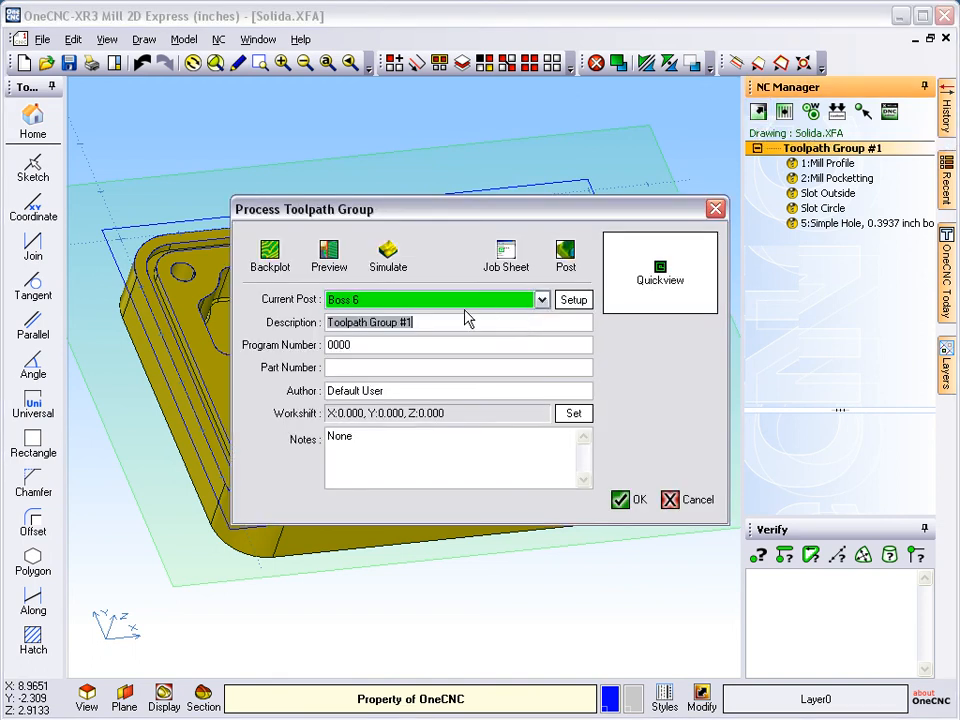
pyautogui.moveTo(350, 310)
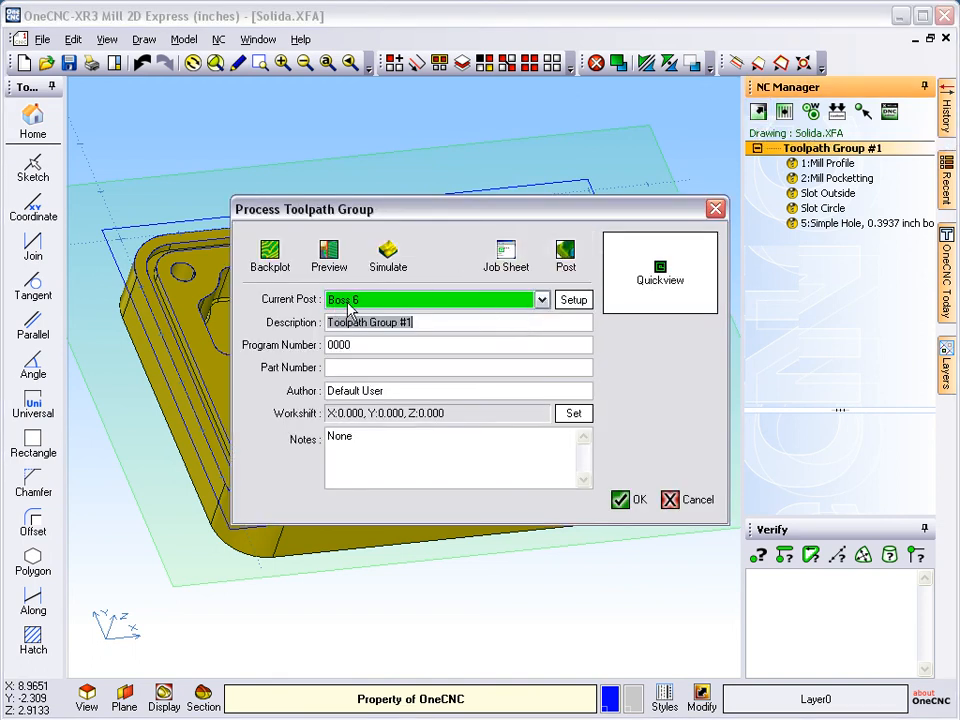
pyautogui.click(541, 299)
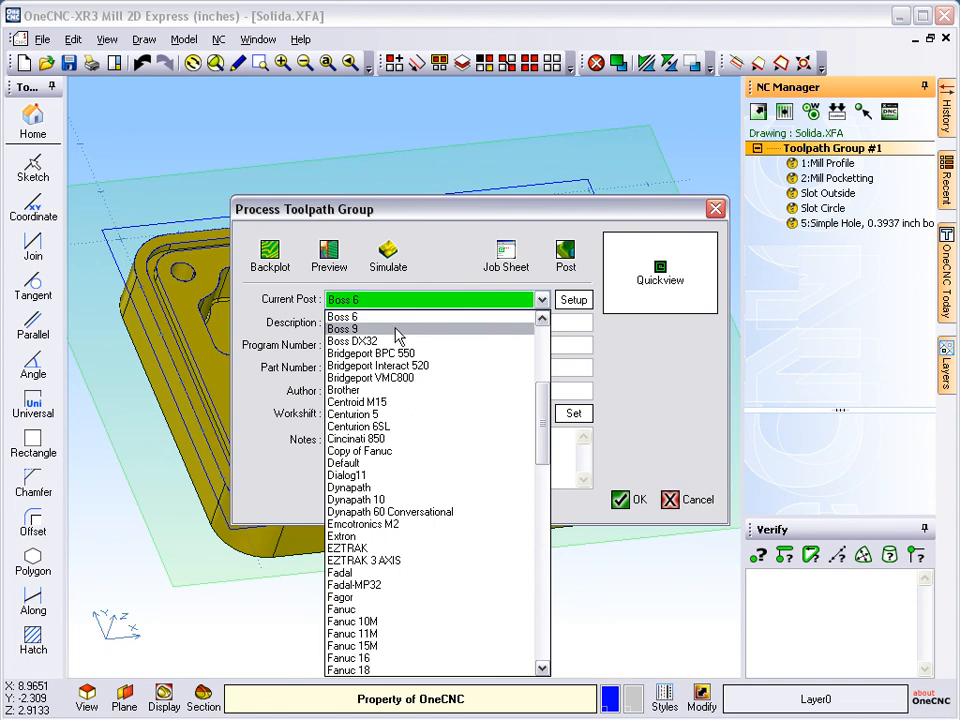
pyautogui.click(342, 317)
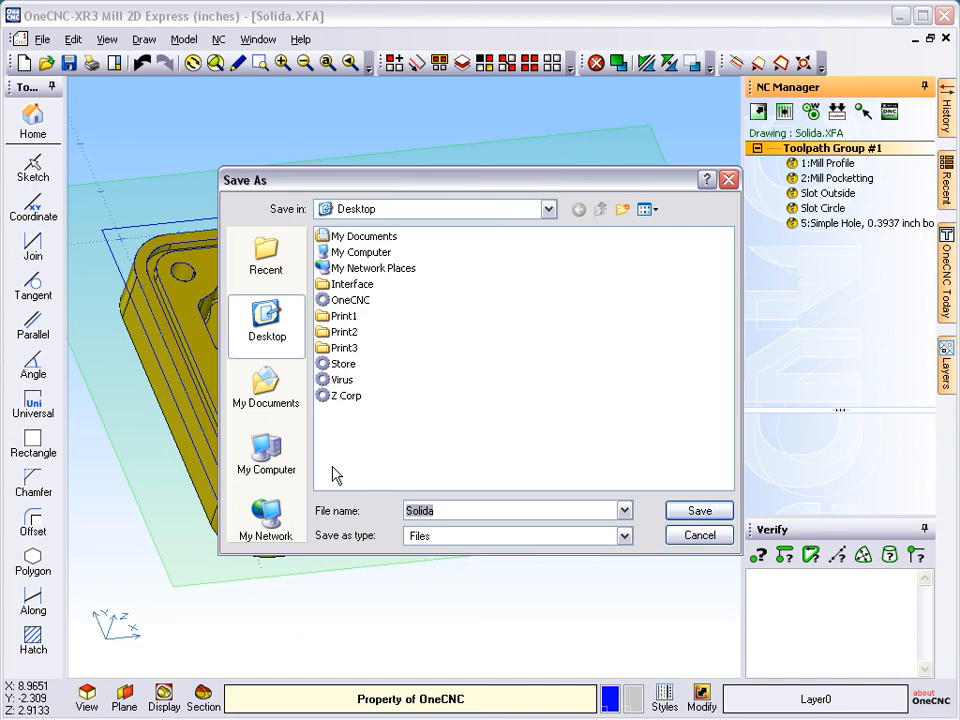
# Post and save the NC program as Demo 4, then review its code in OneCNC Link
pyautogui.write('Demo 4')
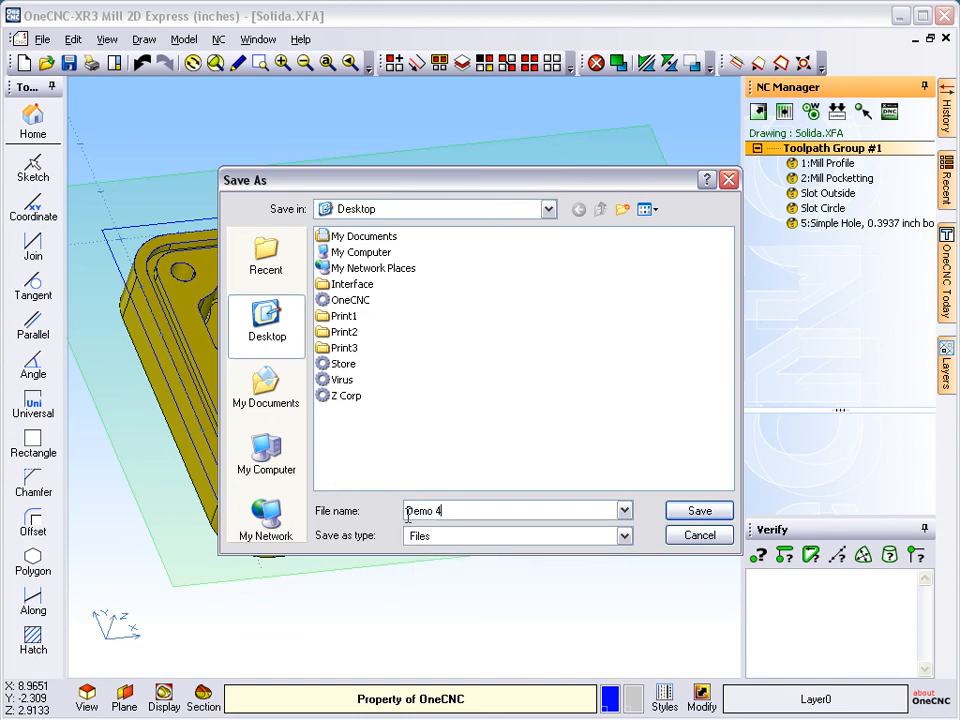
pyautogui.click(698, 510)
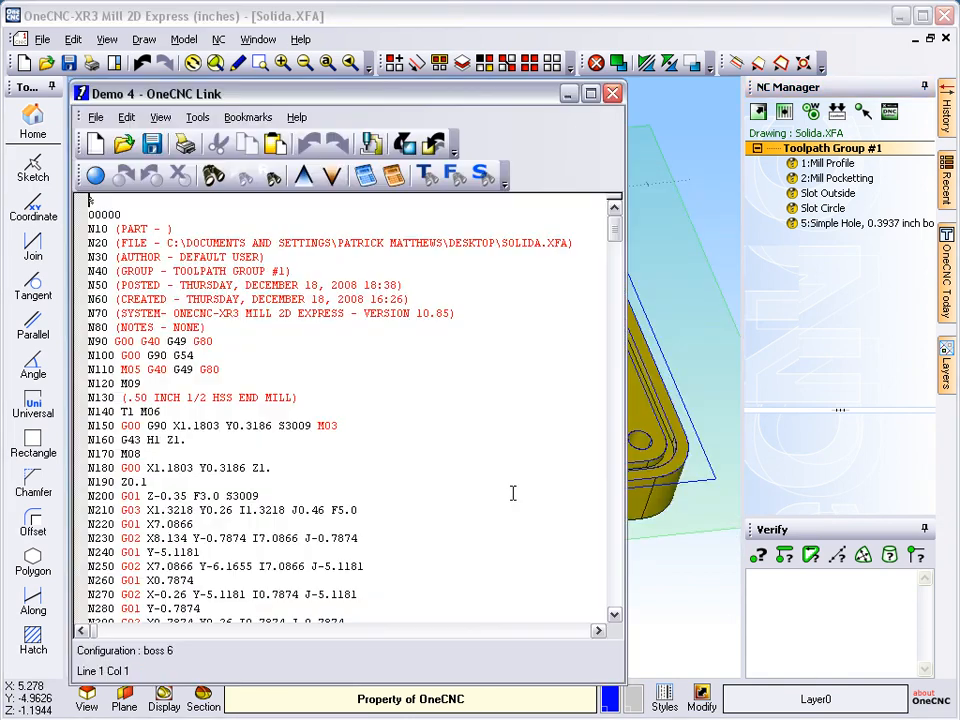
pyautogui.scroll(-3)
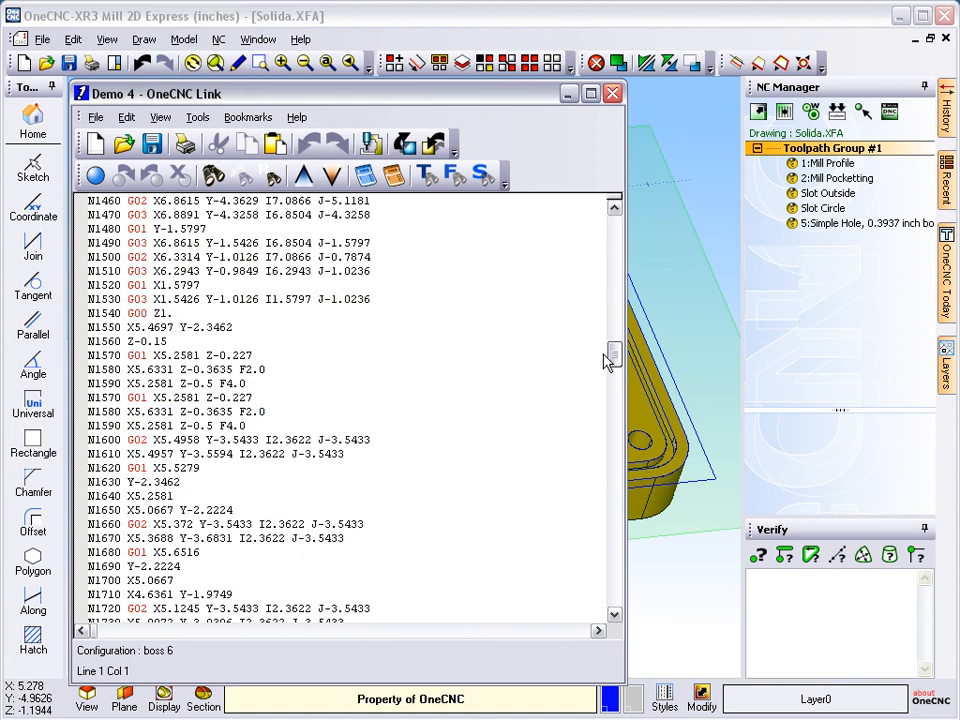